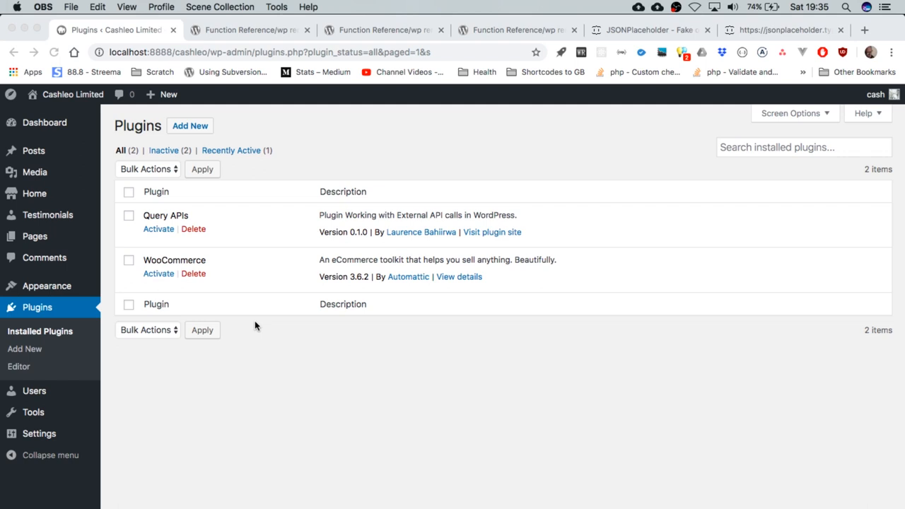
mouse_move(229, 305)
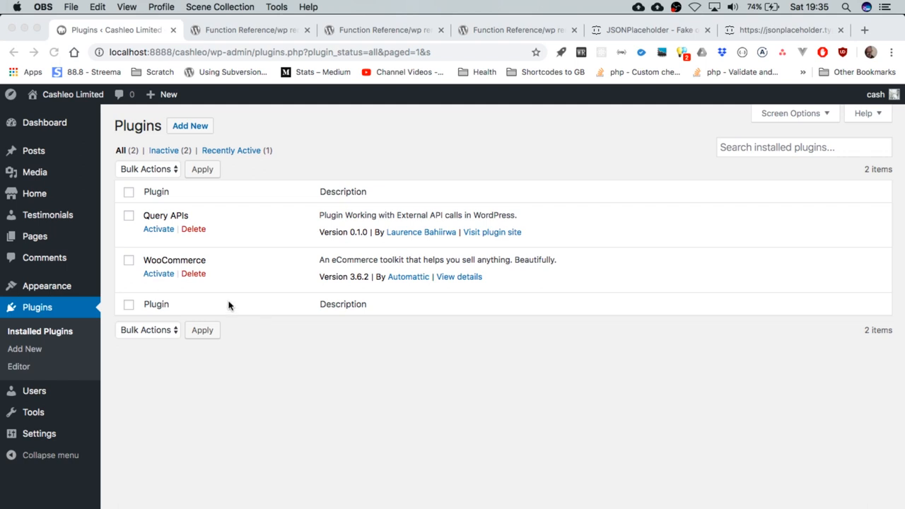
mouse_move(245, 358)
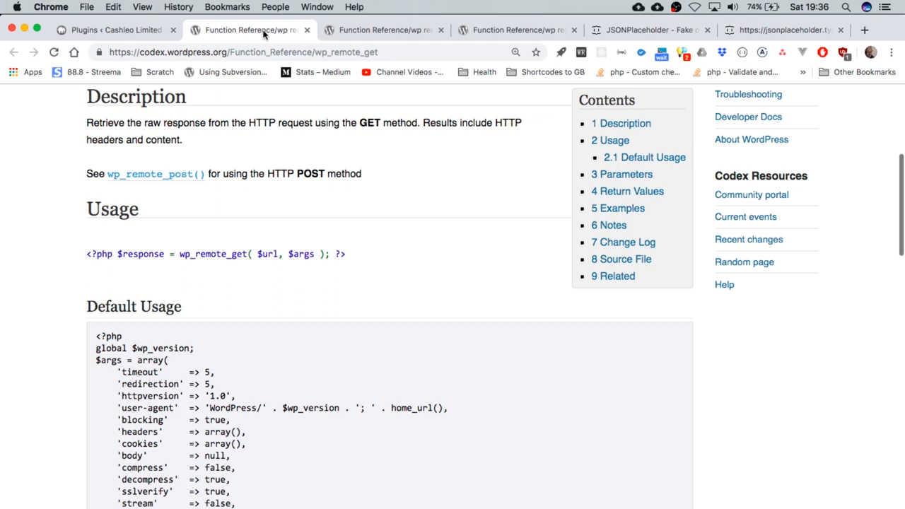
mouse_move(230, 152)
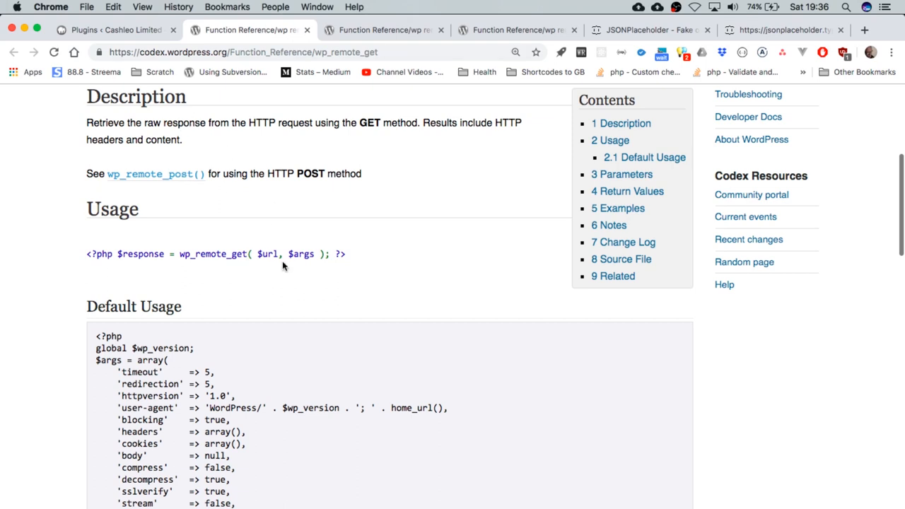
mouse_move(258, 340)
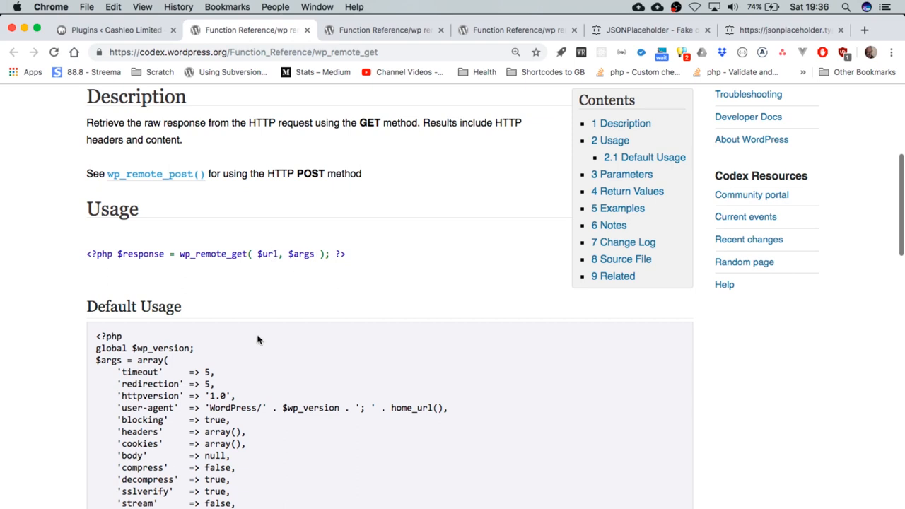
Step: Scroll through the wp_remote_get Usage, Parameters and Examples sections
scroll("down", 3)
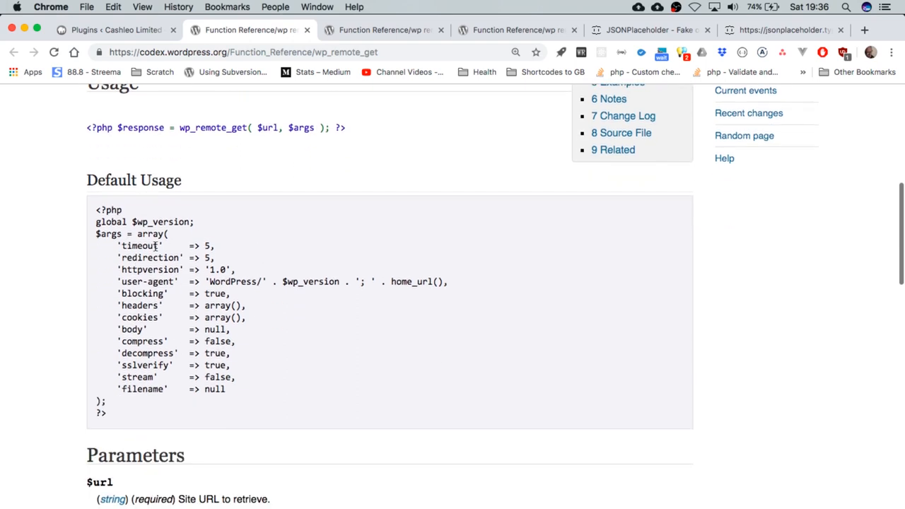
mouse_move(158, 246)
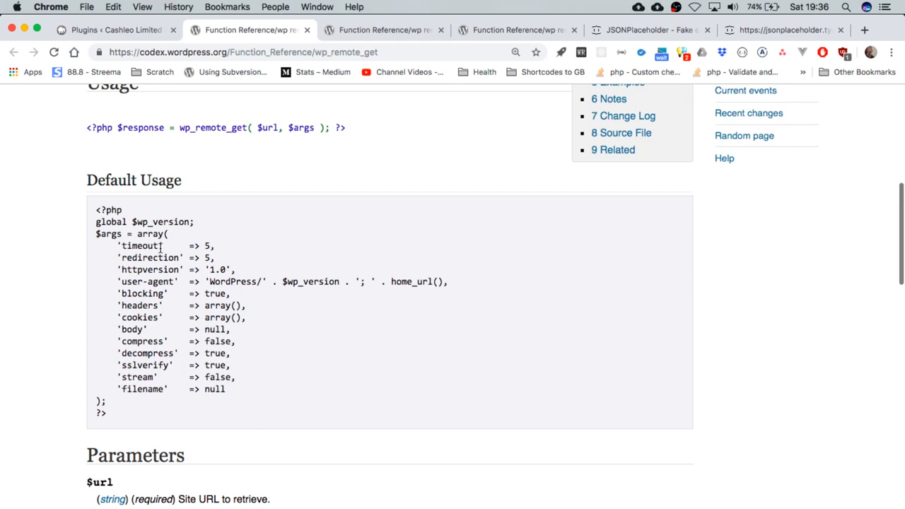
mouse_move(283, 350)
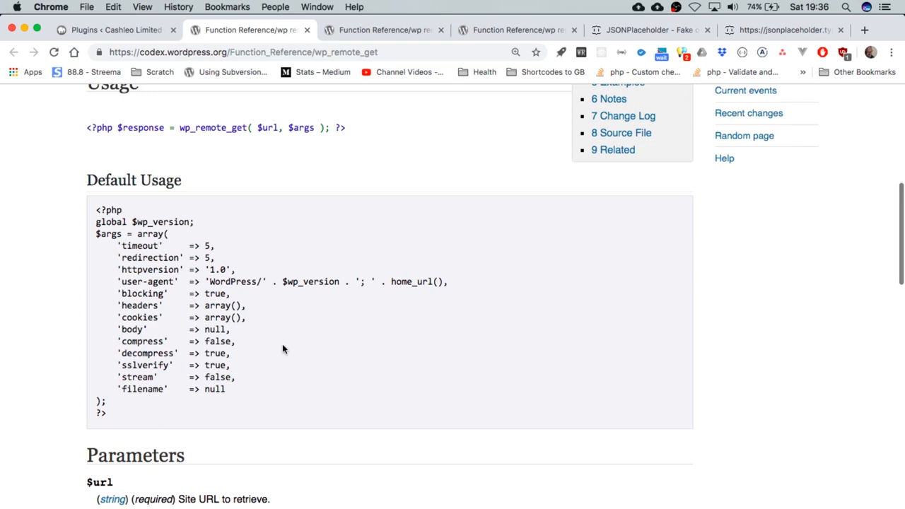
mouse_move(139, 341)
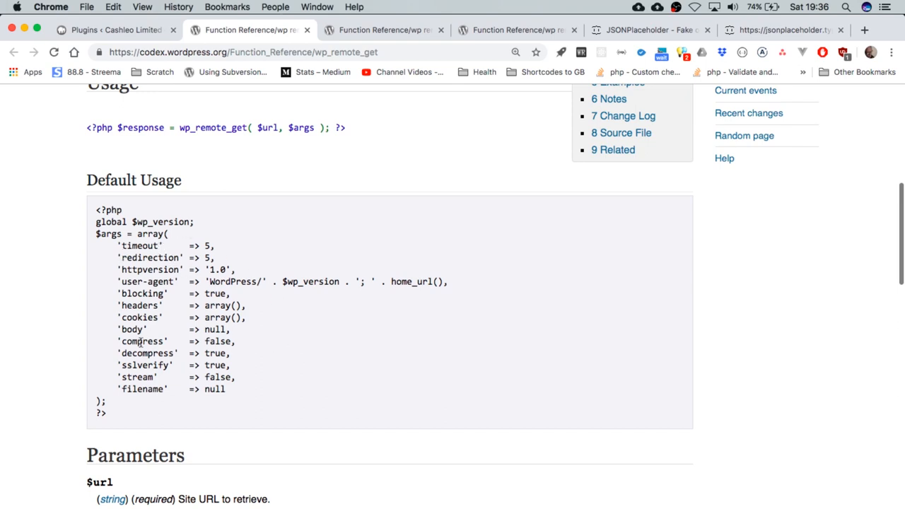
scroll("down", 3)
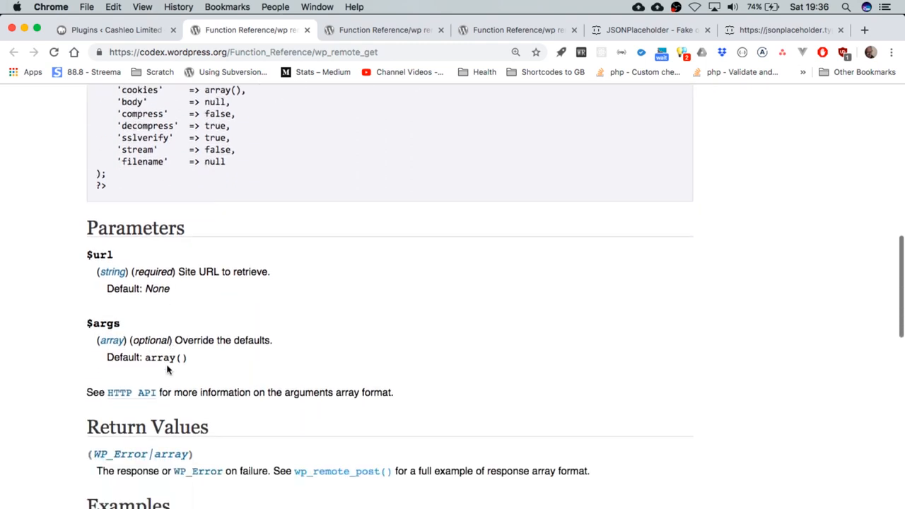
scroll("down", 3)
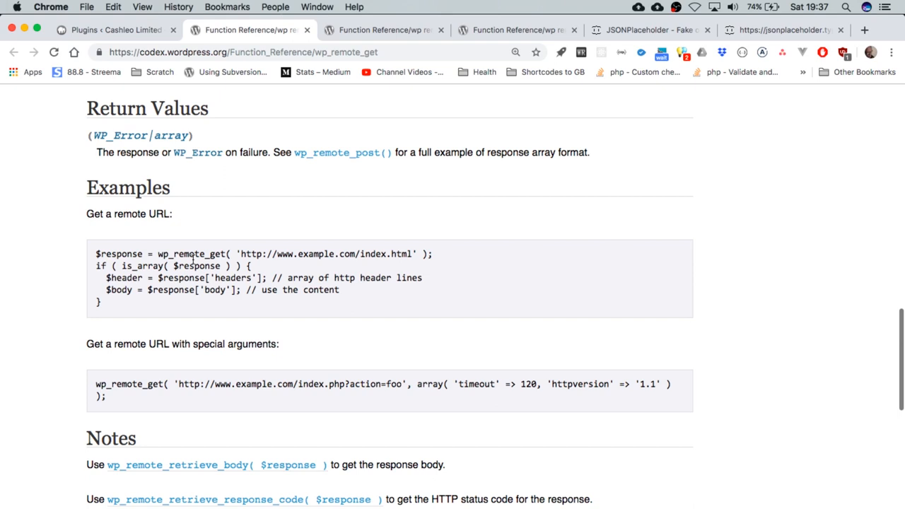
mouse_move(272, 138)
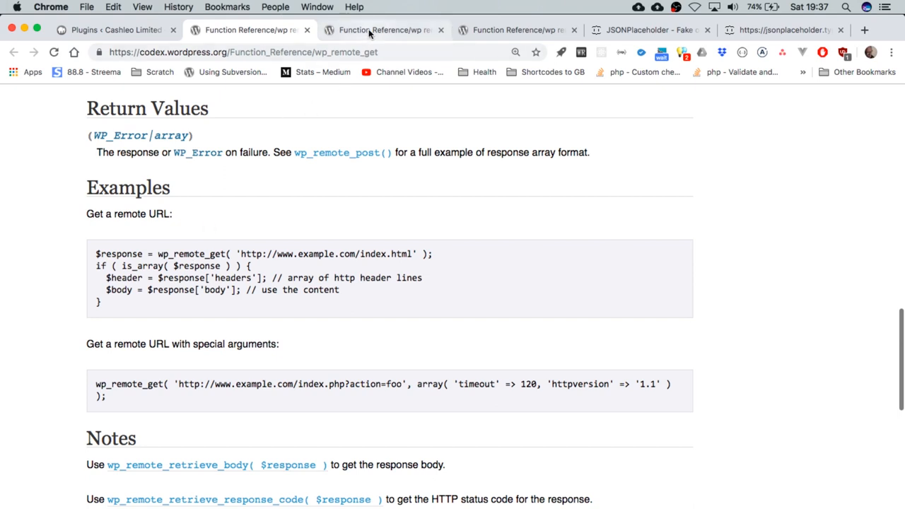
mouse_move(384, 30)
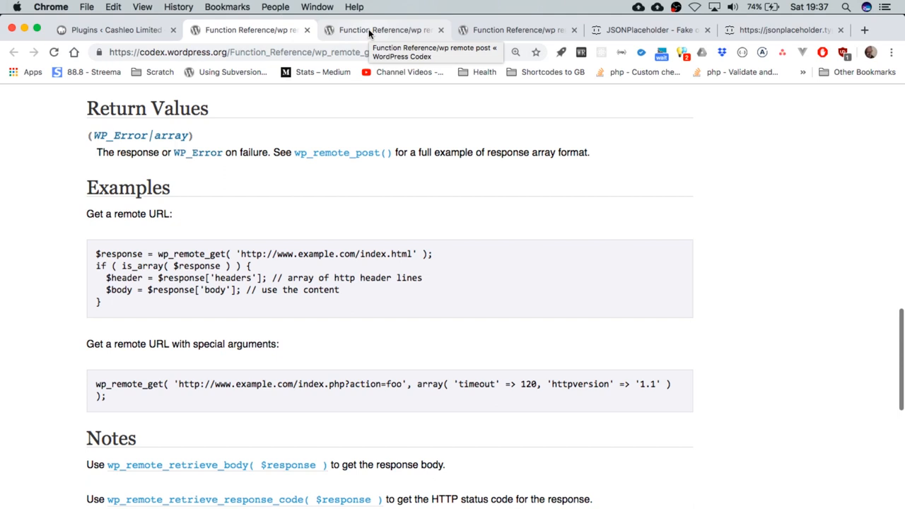
Step: Read the wp_remote_post page, then the wp_remote_retrieve_body JSON API example
left_click(382, 30)
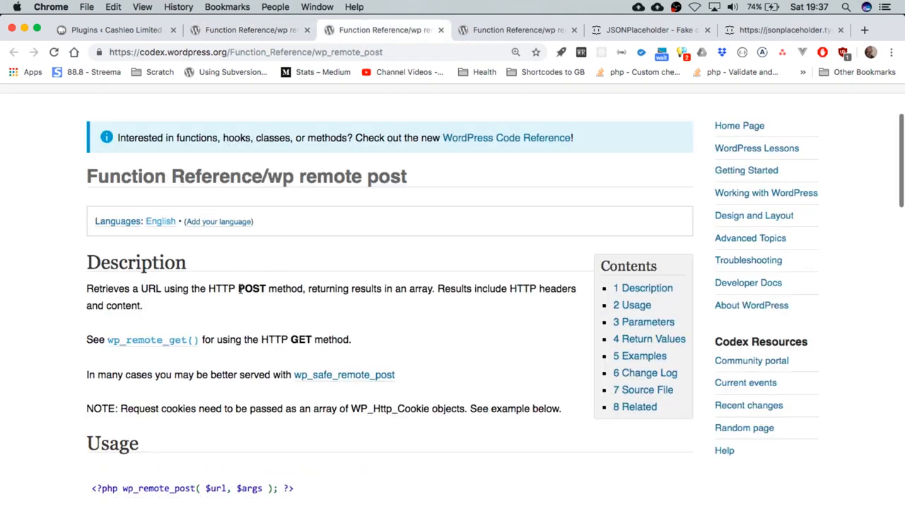
mouse_move(259, 345)
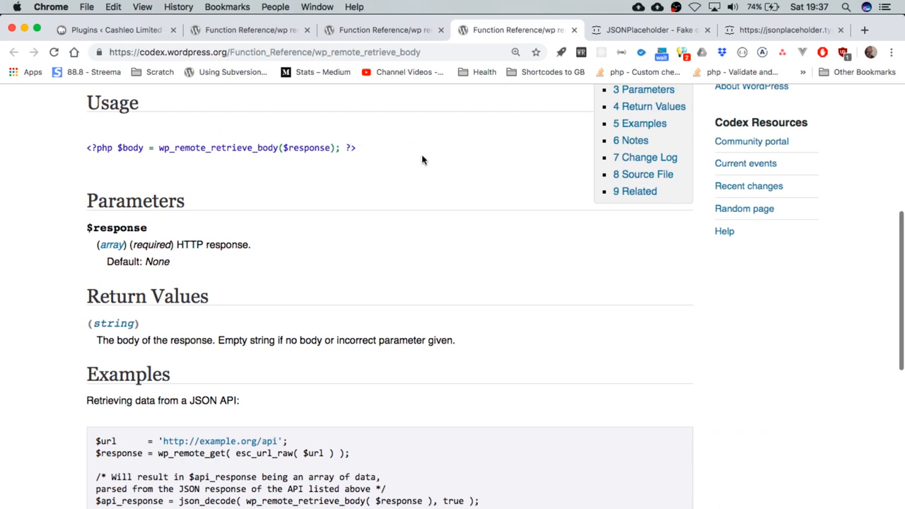
scroll("down", 3)
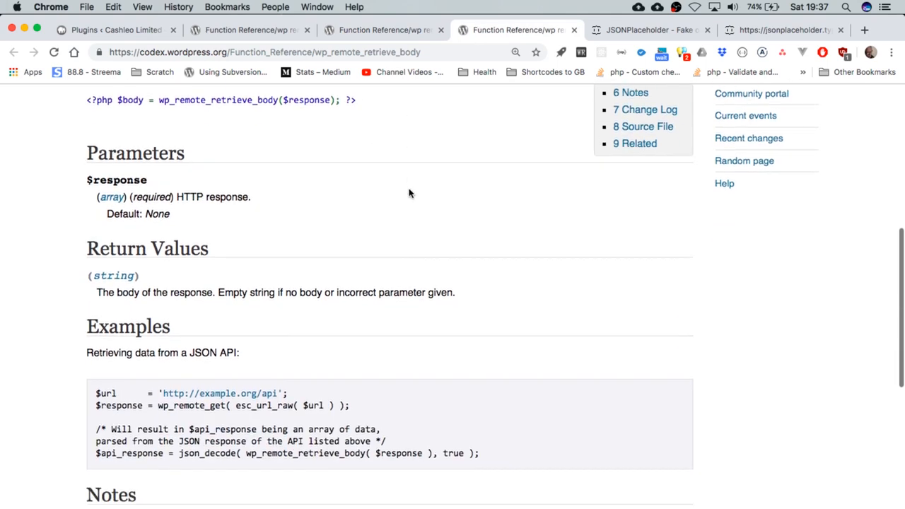
scroll("down", 3)
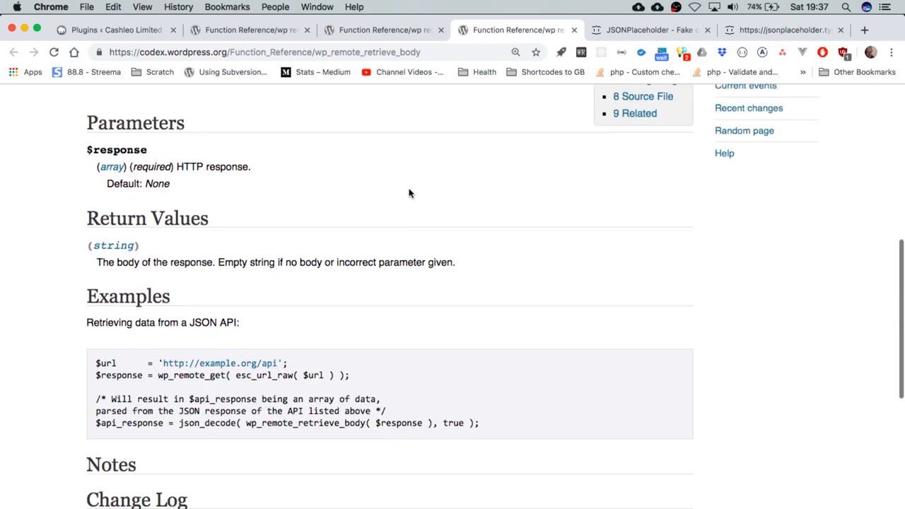
mouse_move(318, 155)
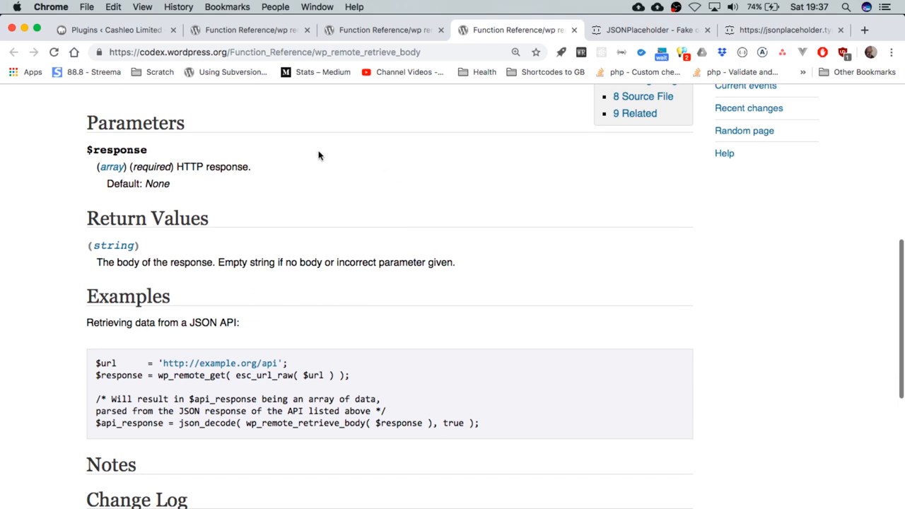
left_click(248, 30)
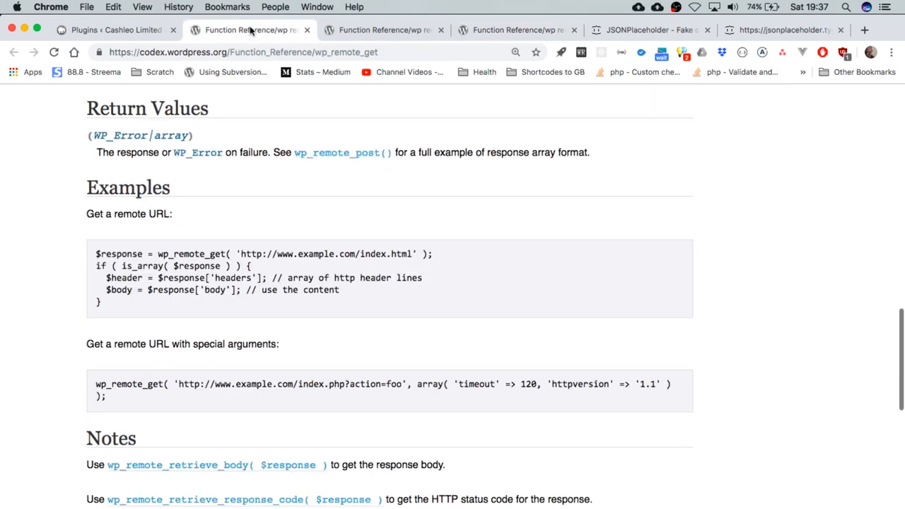
double_click(345, 52)
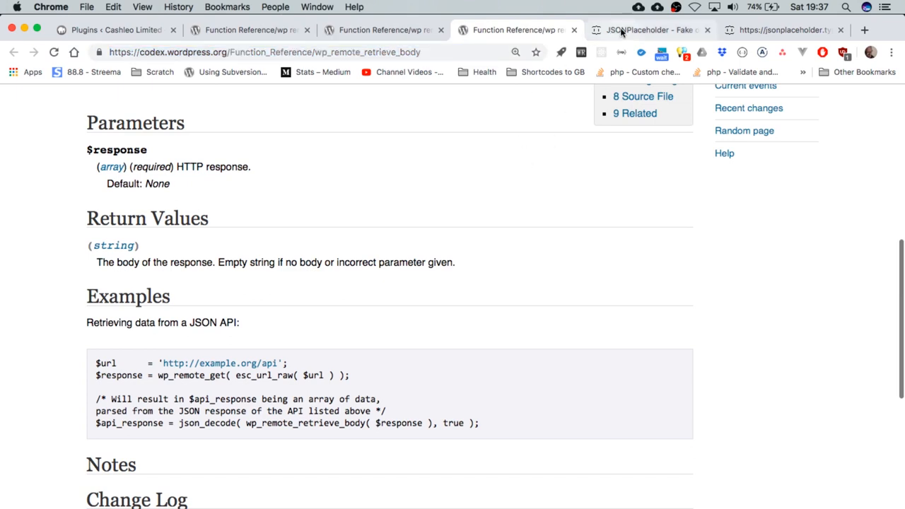
Step: Switch to the JSONPlaceholder tab listing its supported routes
left_click(646, 30)
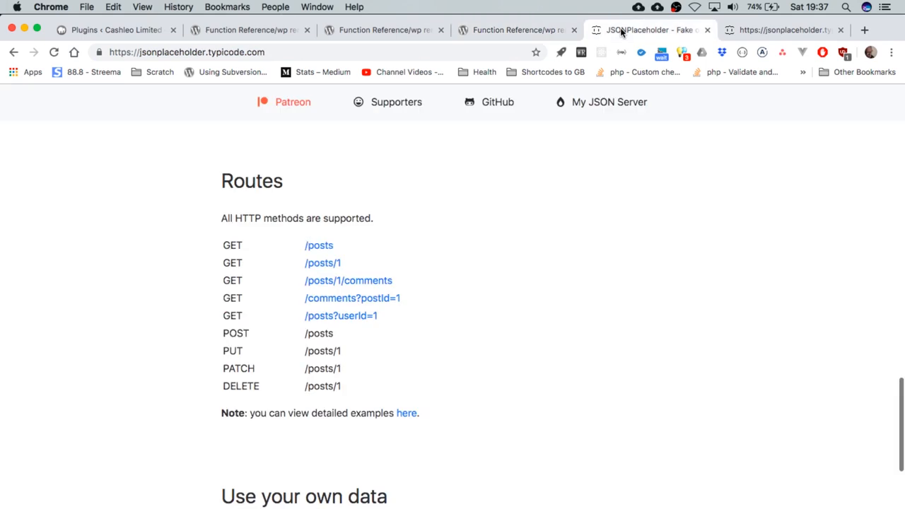
mouse_move(415, 47)
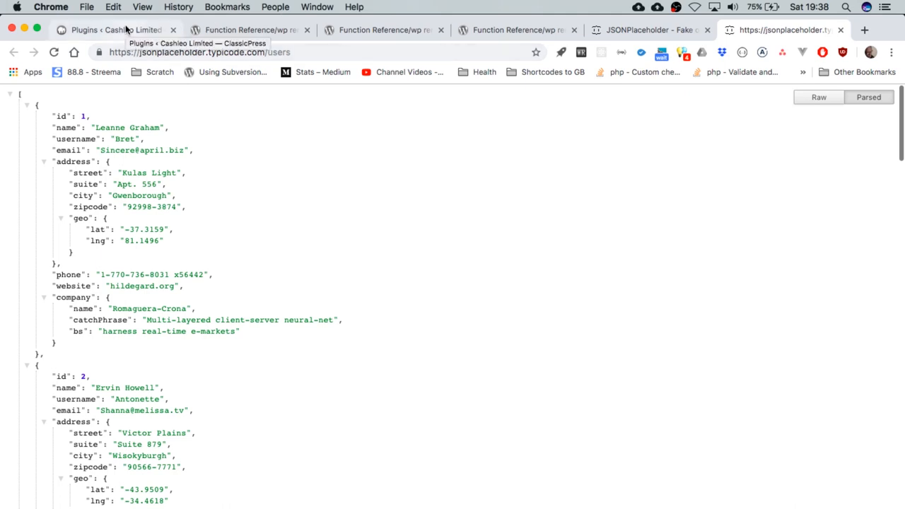
Step: Switch to the Plugins < Cashleo Limited tab in WP admin
left_click(117, 30)
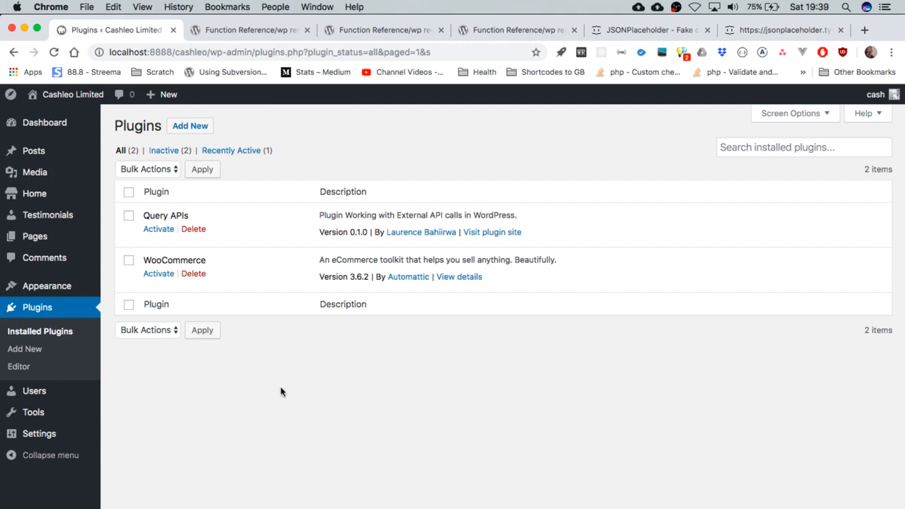
mouse_move(59, 104)
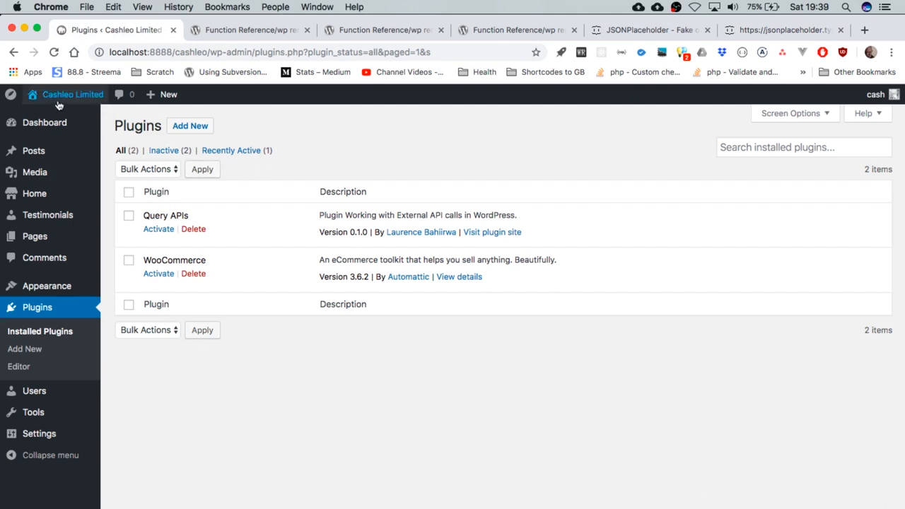
mouse_move(159, 247)
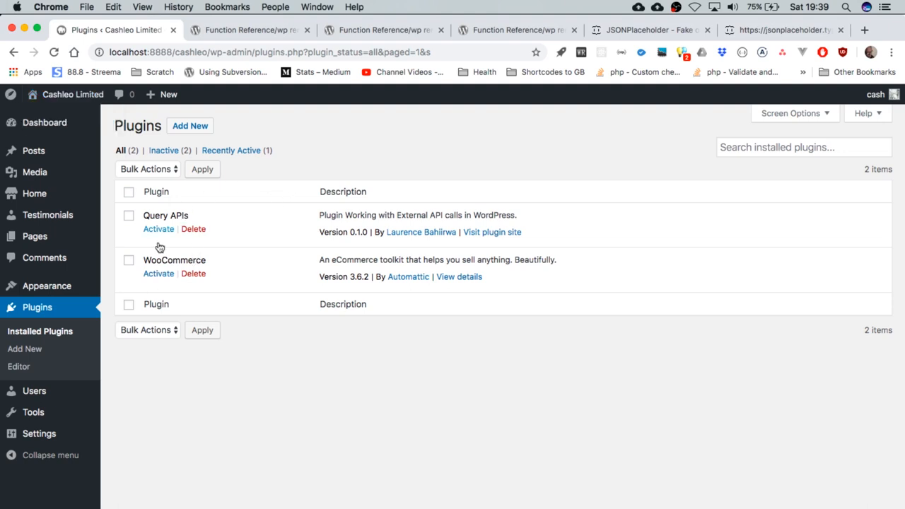
mouse_move(261, 295)
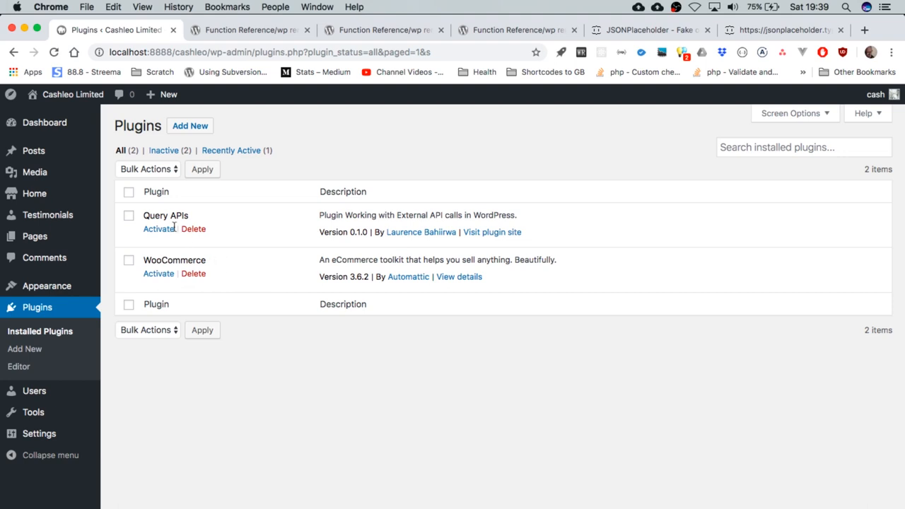
mouse_move(317, 227)
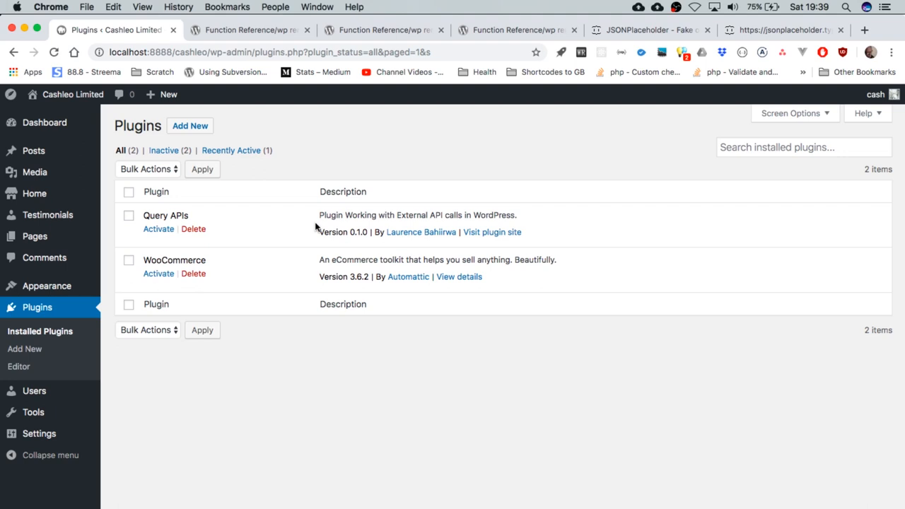
mouse_move(480, 228)
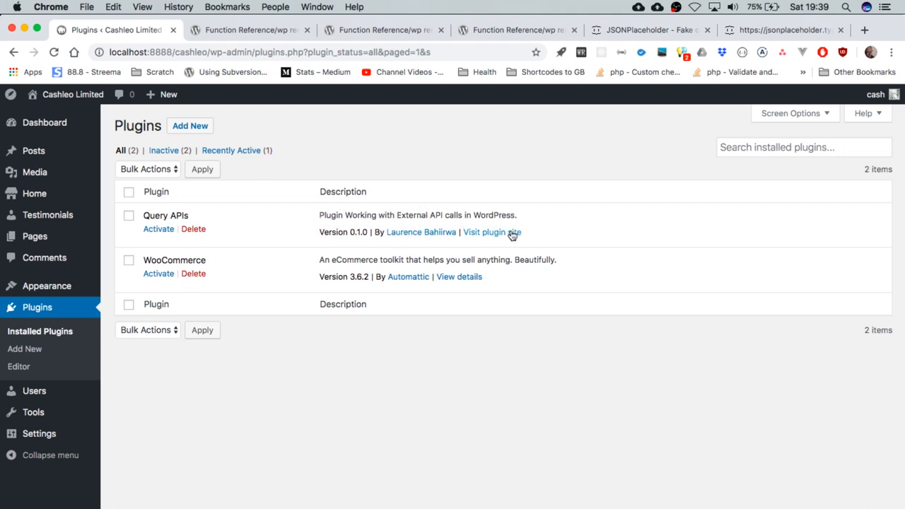
mouse_move(324, 271)
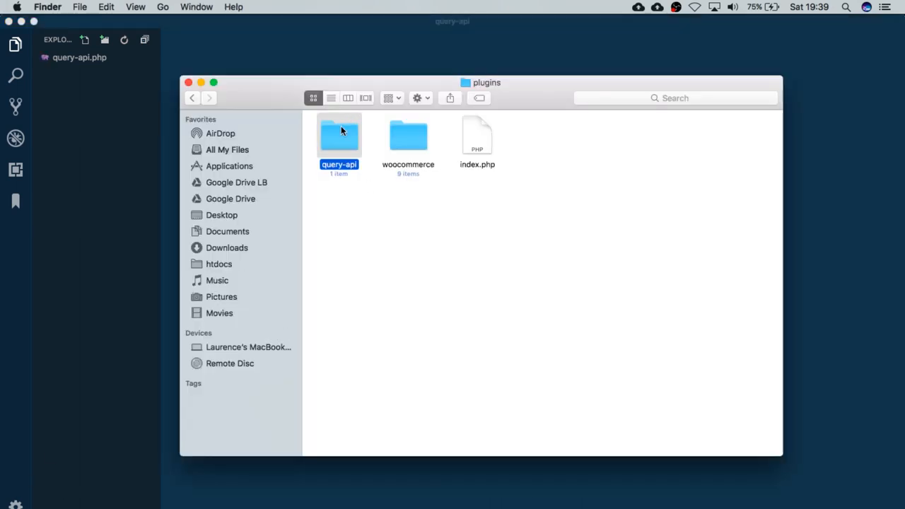
Step: Open the query-api folder to reveal query-api.php
double_click(338, 134)
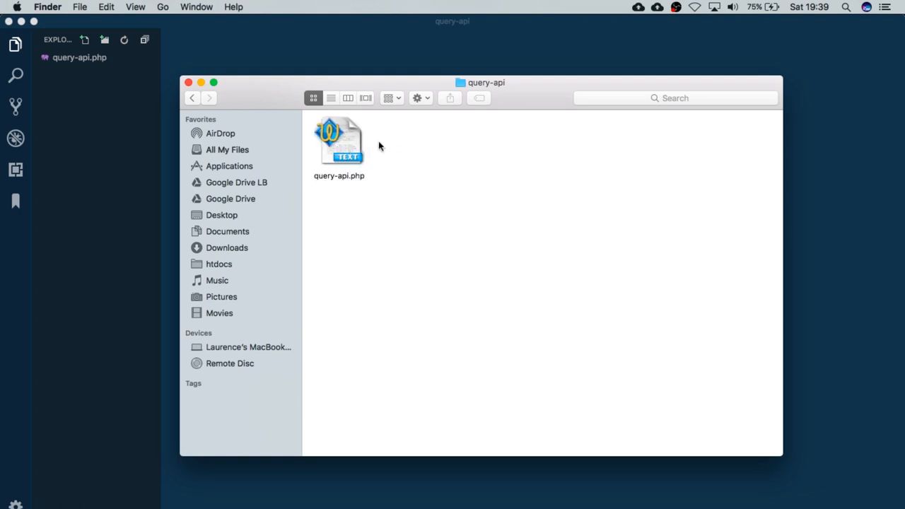
mouse_move(342, 184)
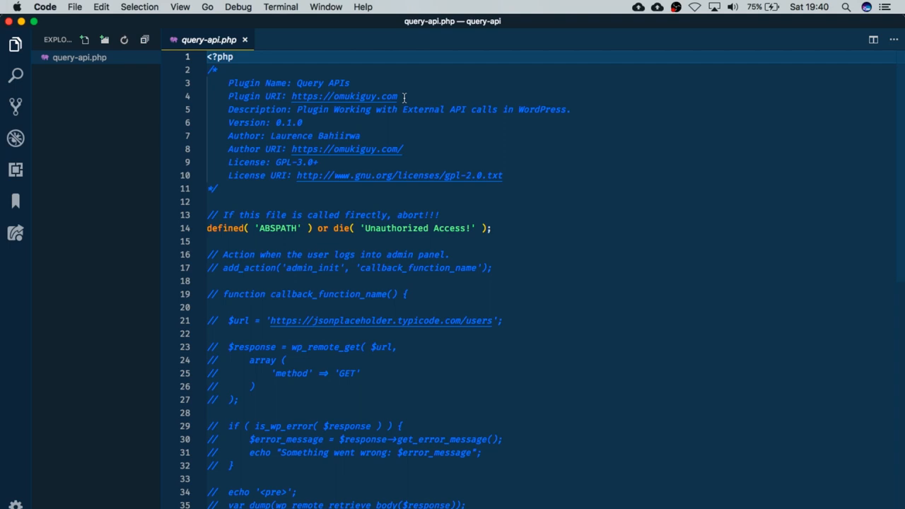
mouse_move(360, 113)
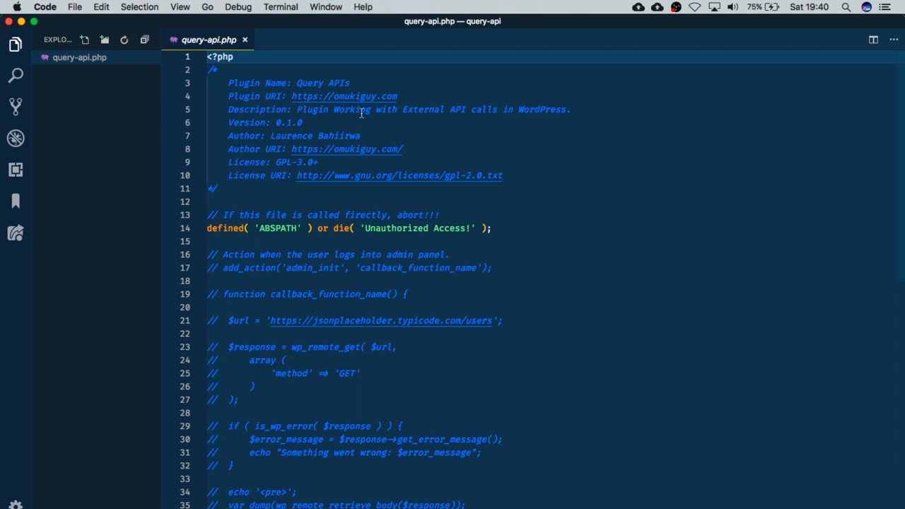
mouse_move(423, 122)
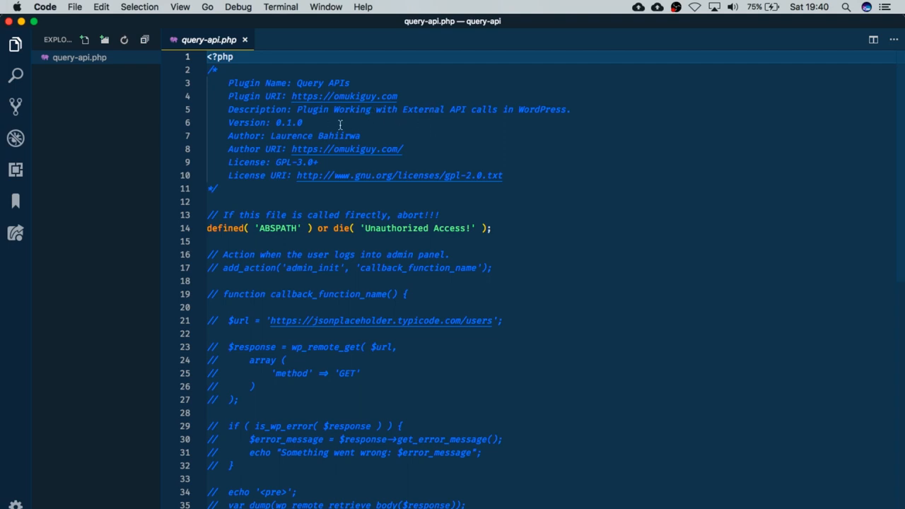
mouse_move(313, 125)
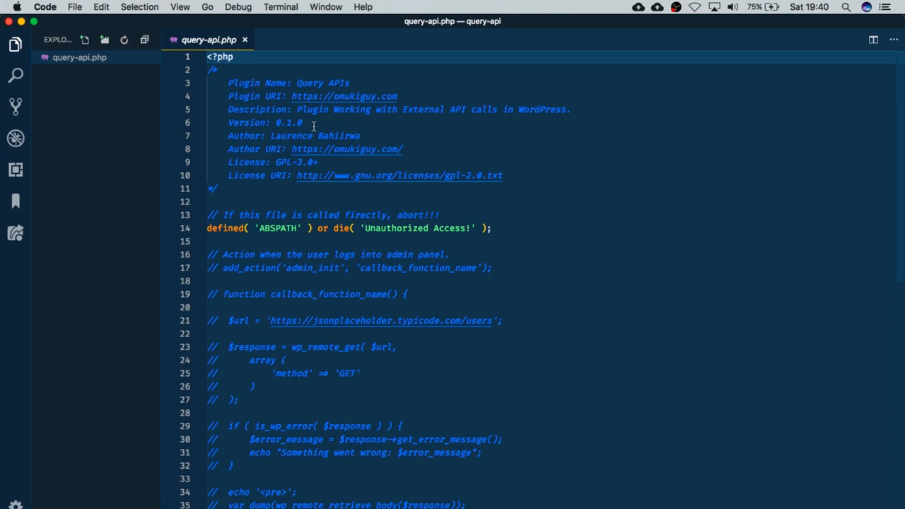
mouse_move(330, 149)
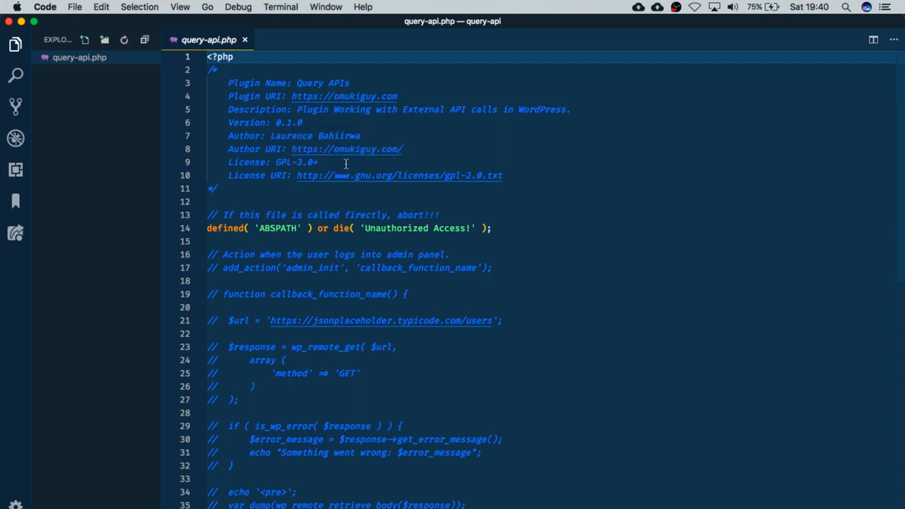
mouse_move(345, 167)
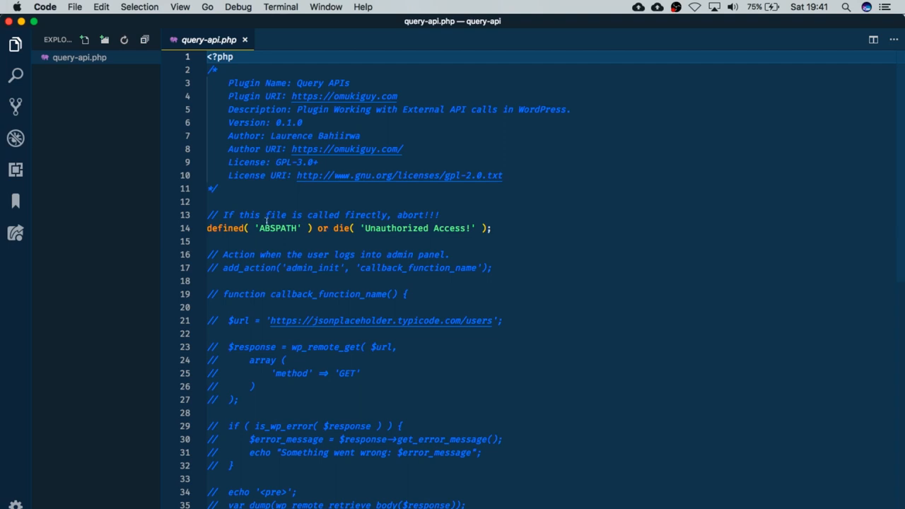
mouse_move(291, 228)
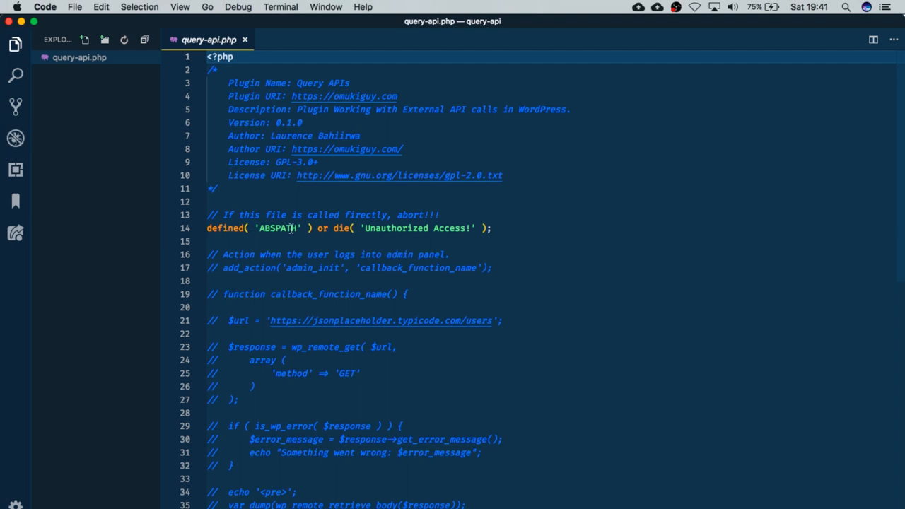
mouse_move(415, 228)
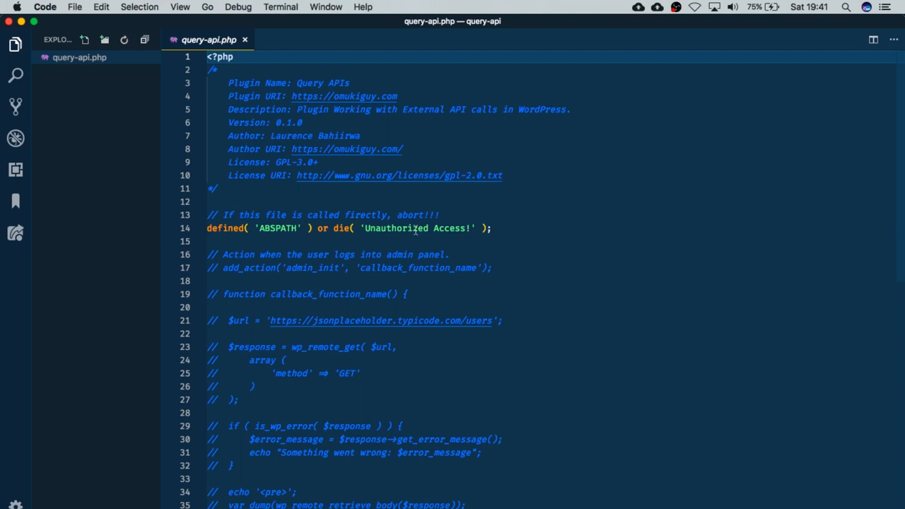
Step: Highlight a word in query-api.php's direct-access guard line while reviewing the file
double_click(396, 228)
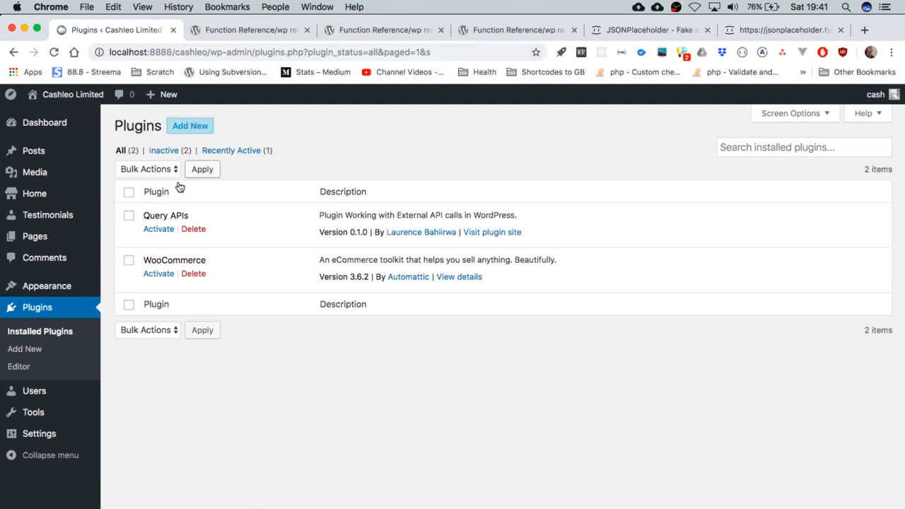
mouse_move(236, 203)
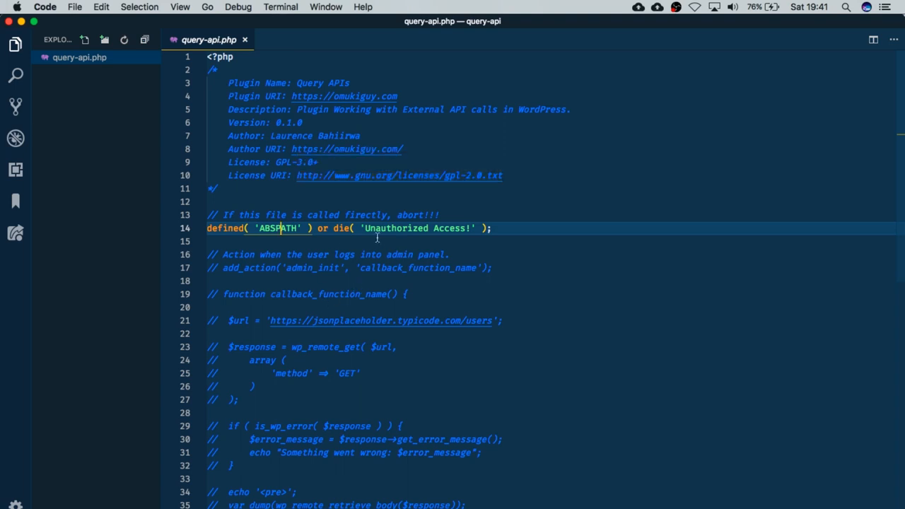
mouse_move(239, 269)
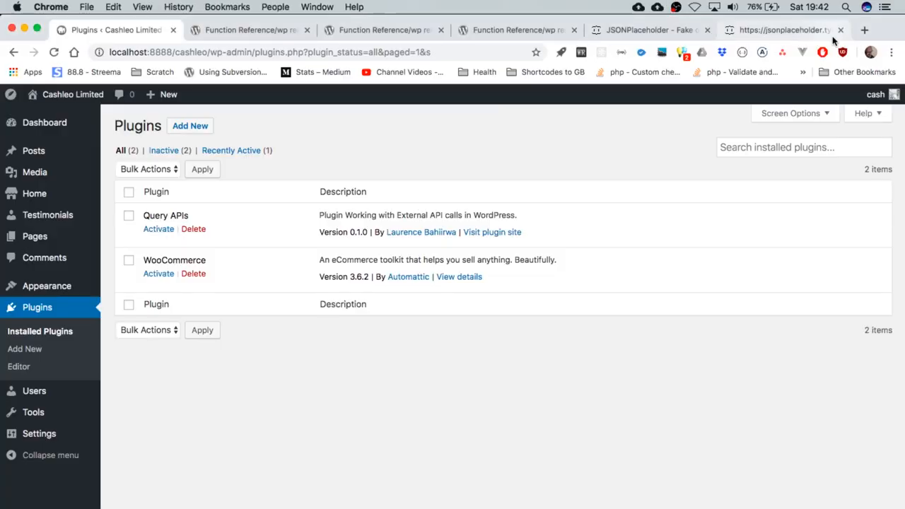
Step: Search Google for admin_init and read the WordPress Codex result's Usage section
left_click(863, 30)
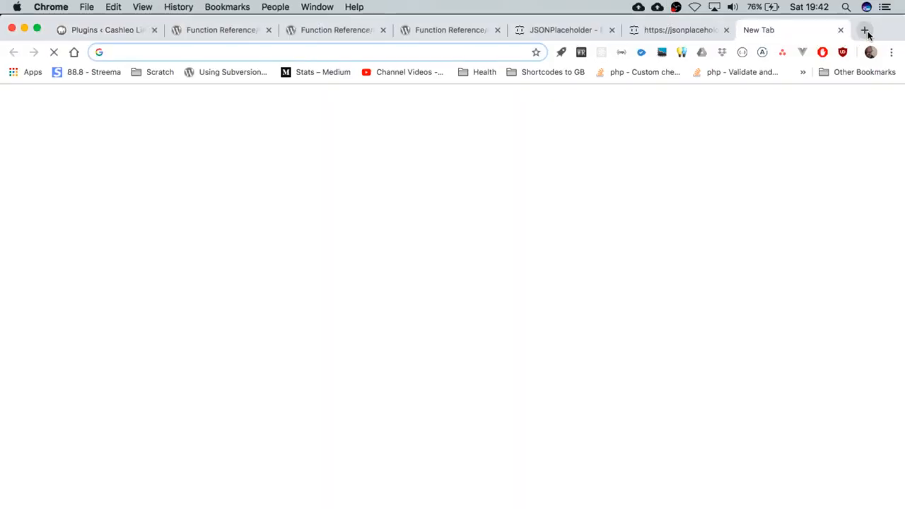
type("admin_init&oq=admin_&aqs=chrome.0.69i59j69i57j0l4.4358j")
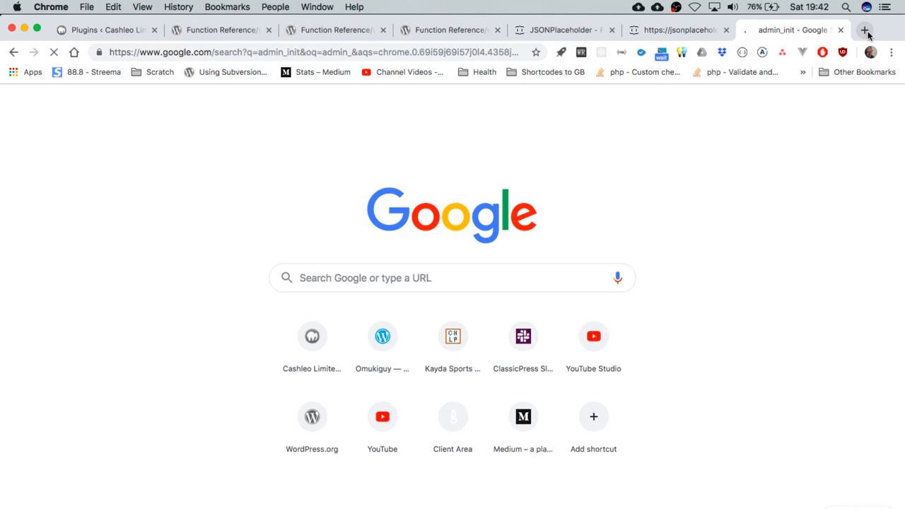
left_click(791, 30)
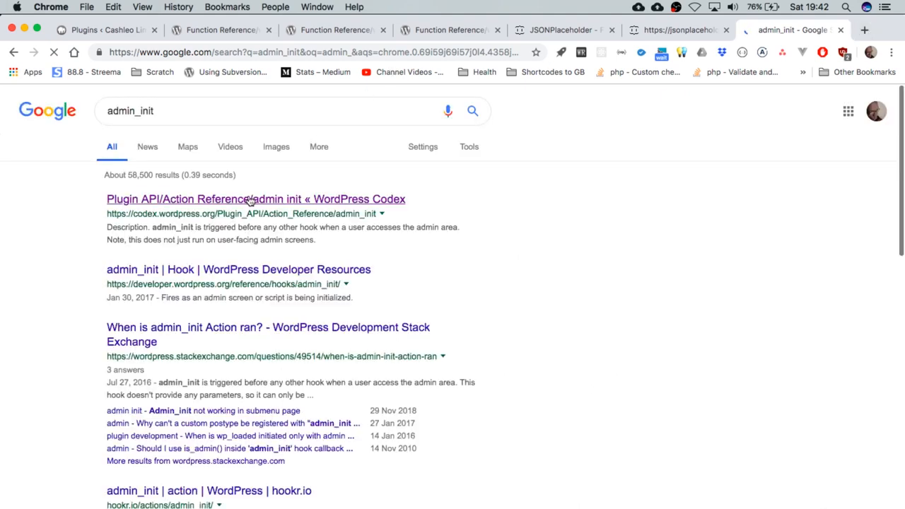
left_click(255, 199)
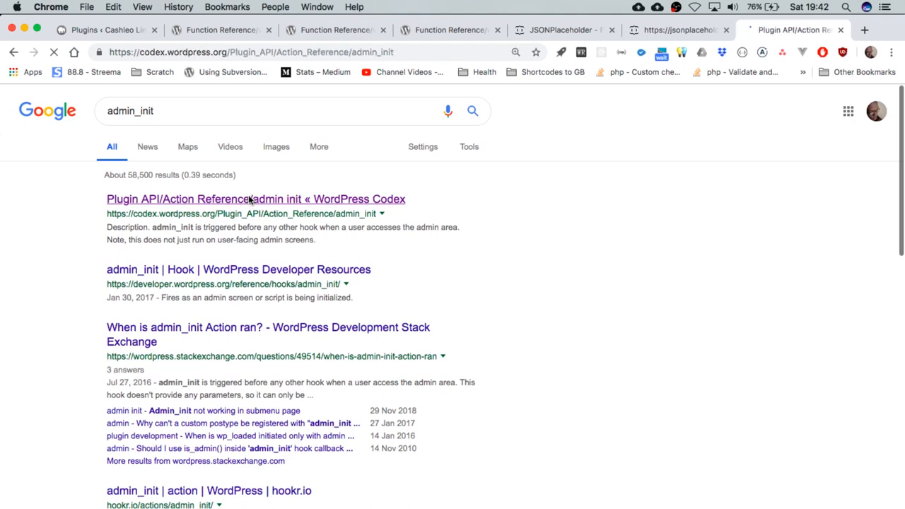
left_click(255, 198)
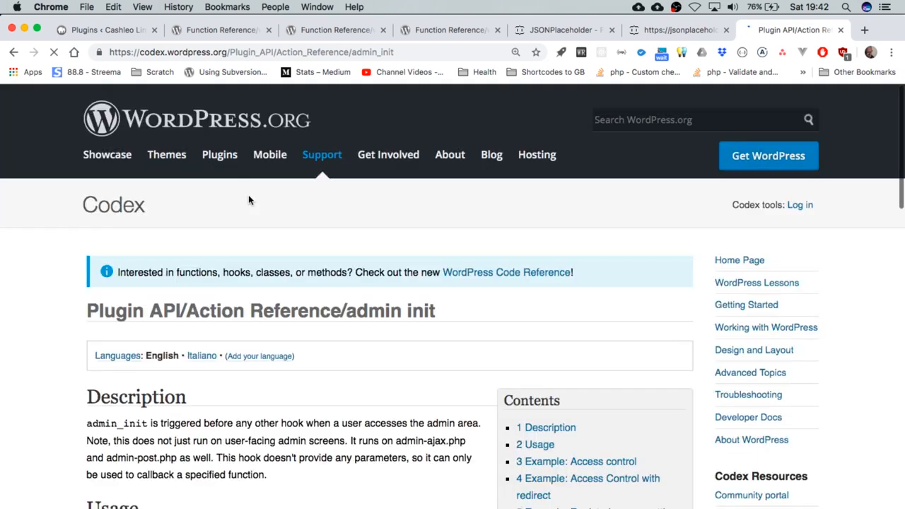
mouse_move(274, 415)
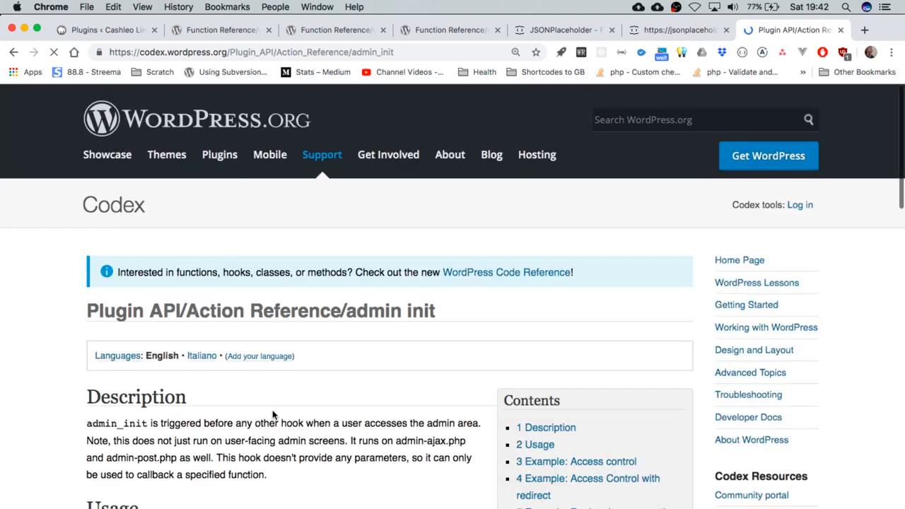
scroll("down", 3)
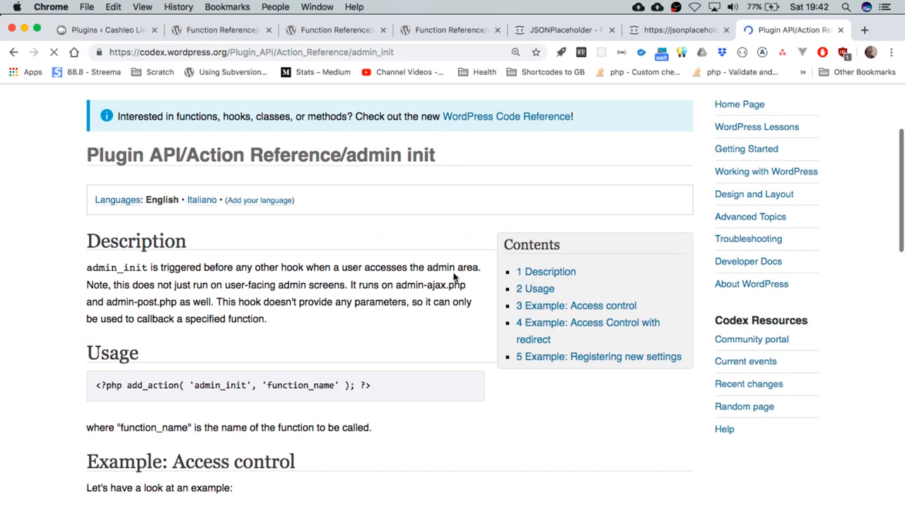
mouse_move(349, 283)
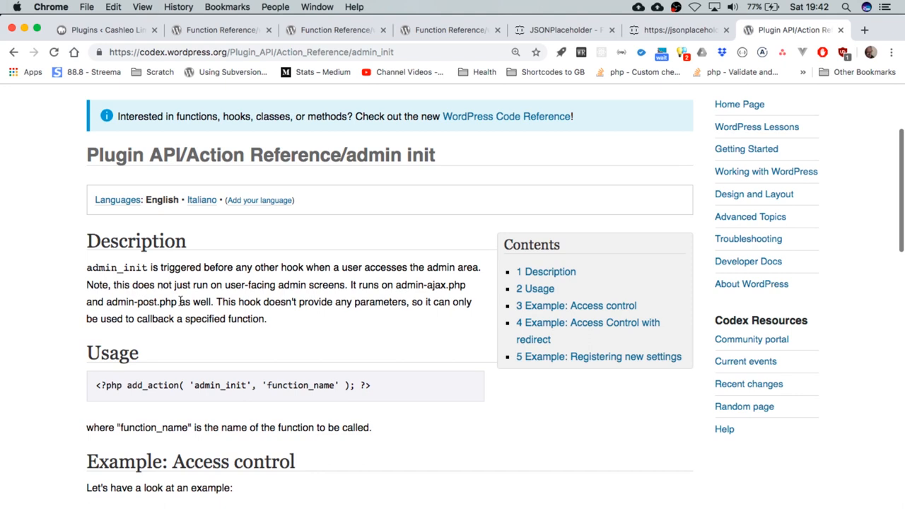
mouse_move(169, 86)
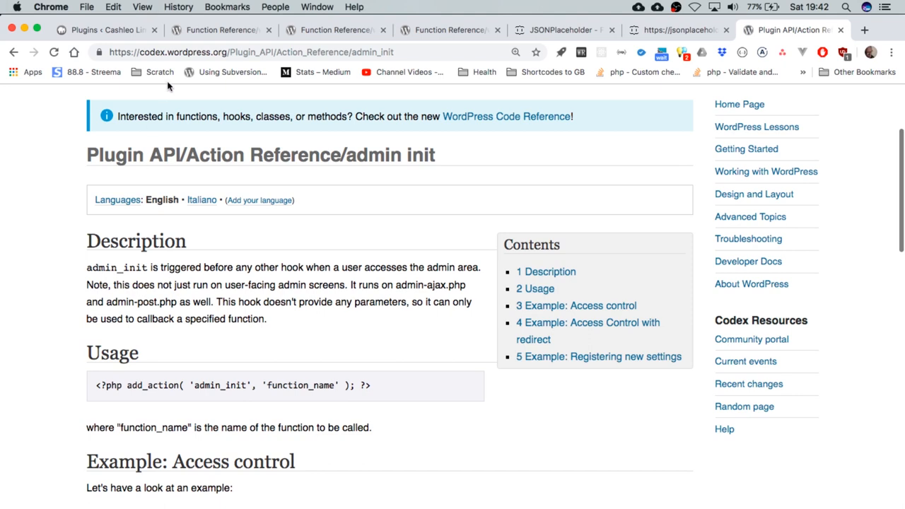
Step: Close the admin_init callback function with a brace and add a body line
left_click(106, 30)
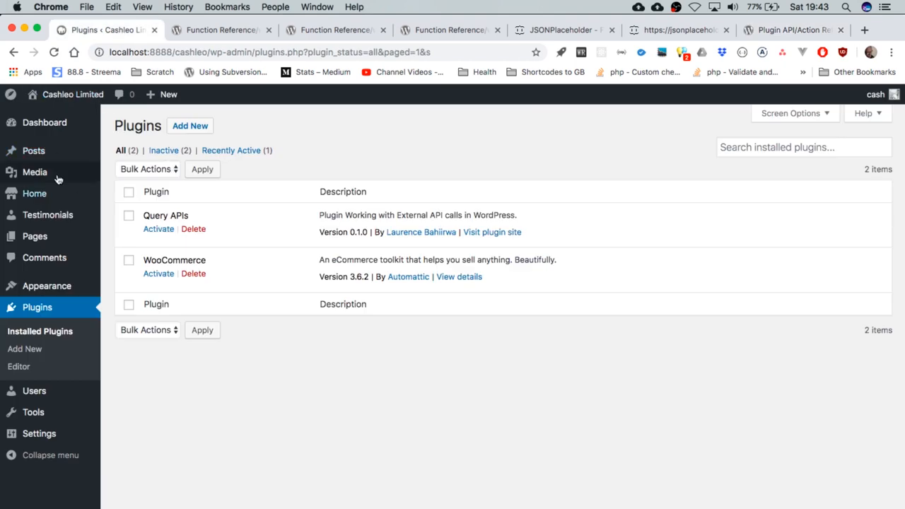
mouse_move(354, 429)
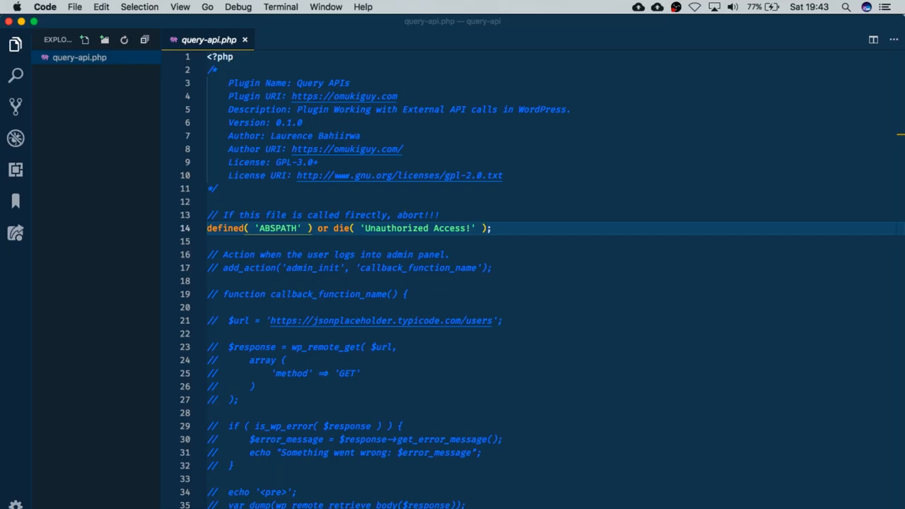
left_click(227, 267)
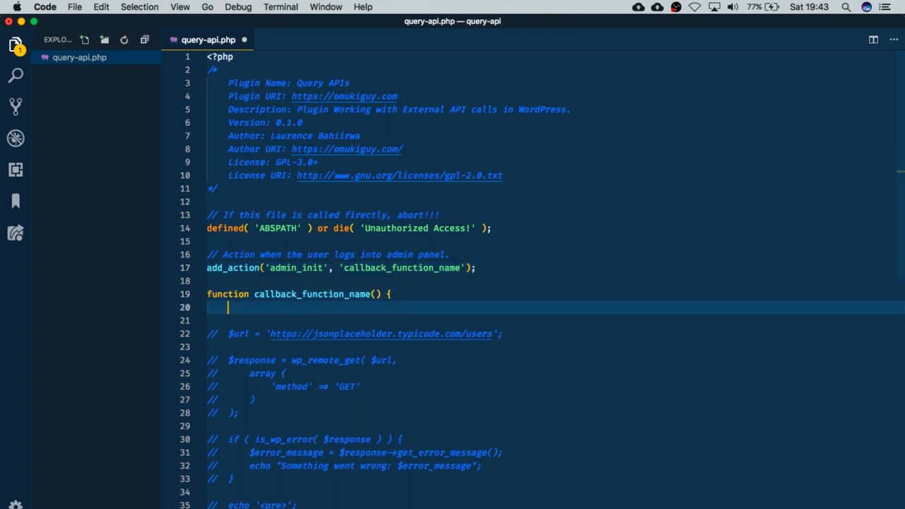
type("}")
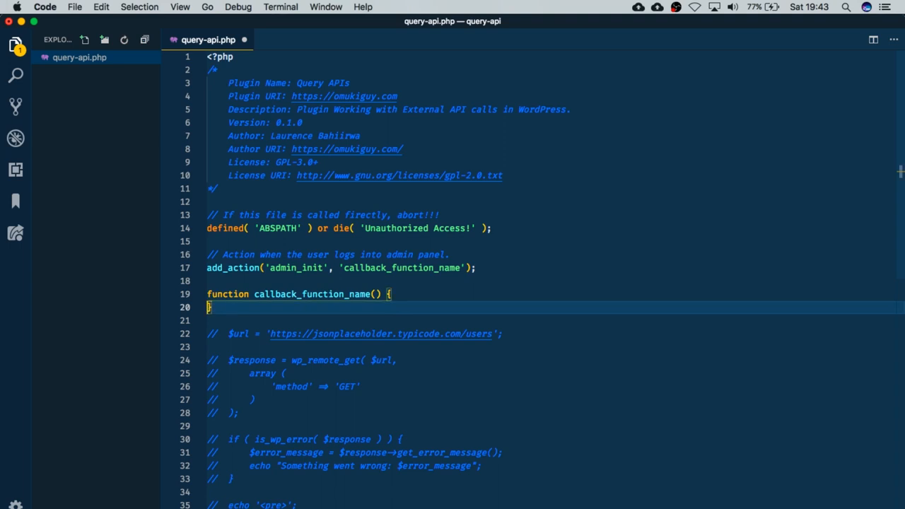
key("Enter")
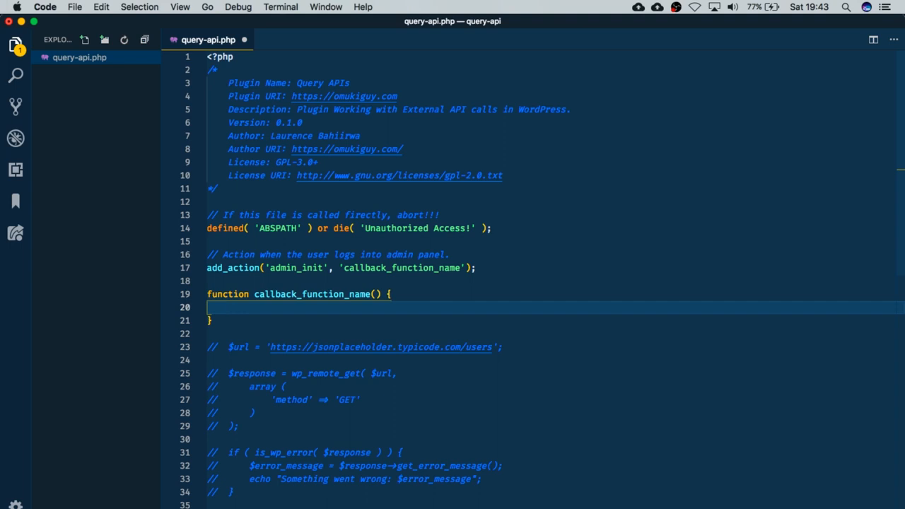
Step: Echo 'You are now logged in to the admin area' in the callback
type("echo")
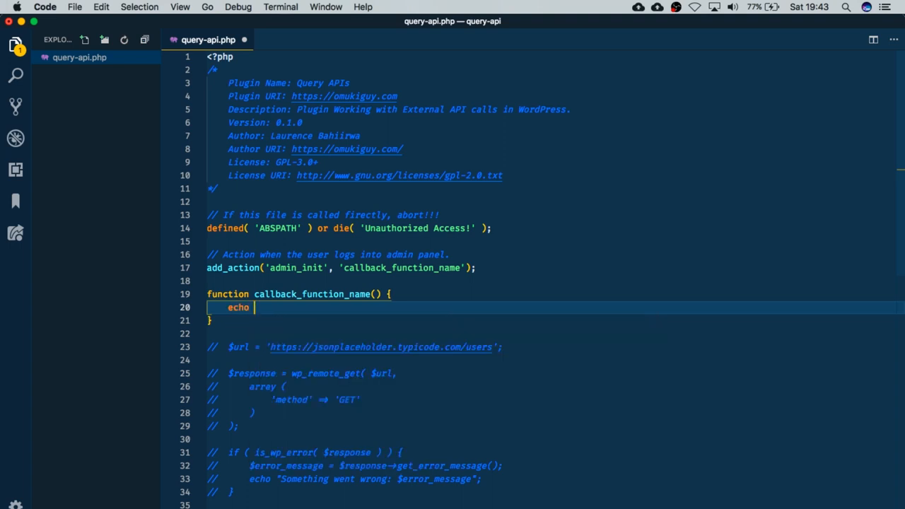
type("''")
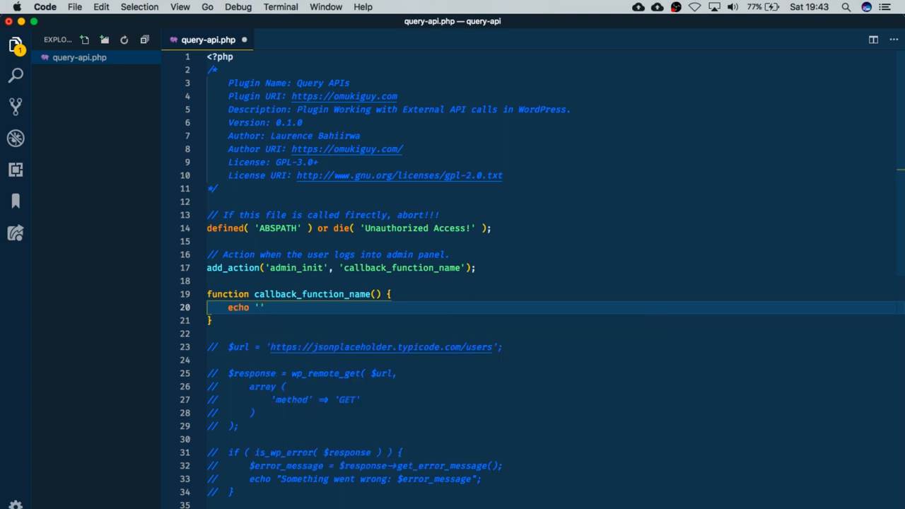
type("You are")
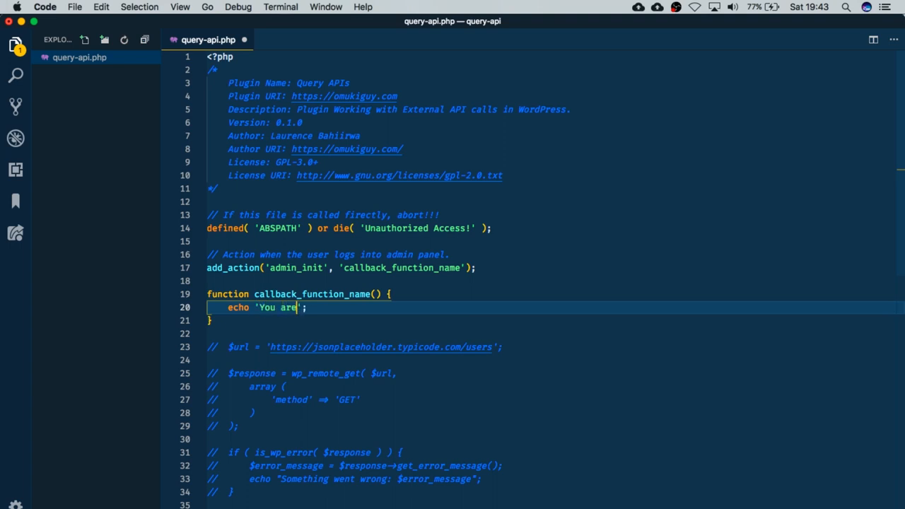
type("now logged")
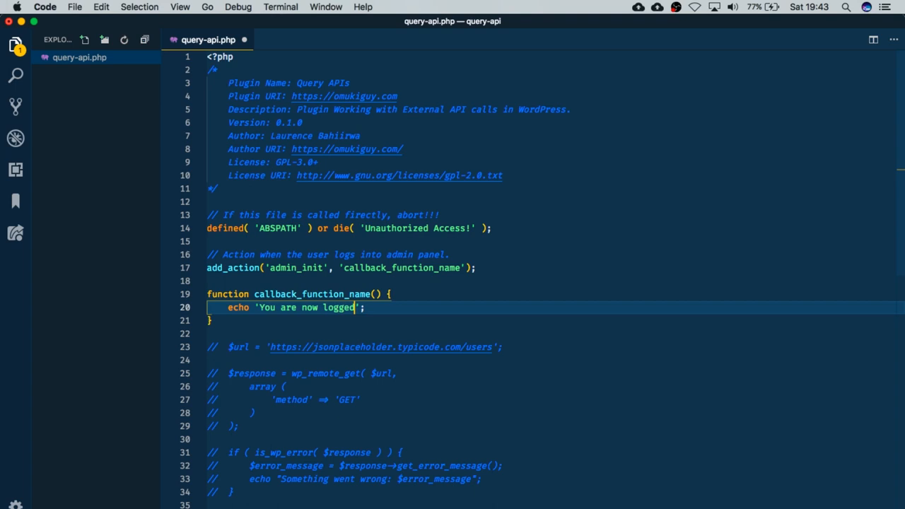
type("in to the adm")
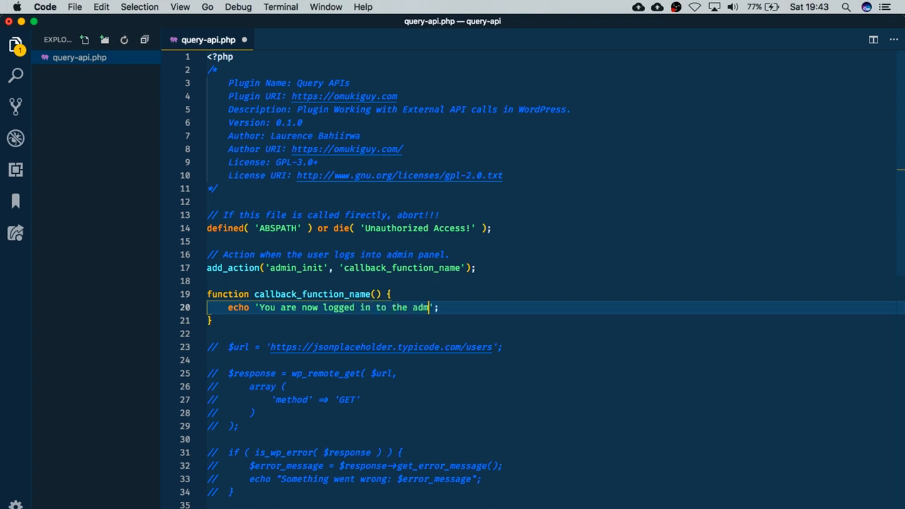
type("in area")
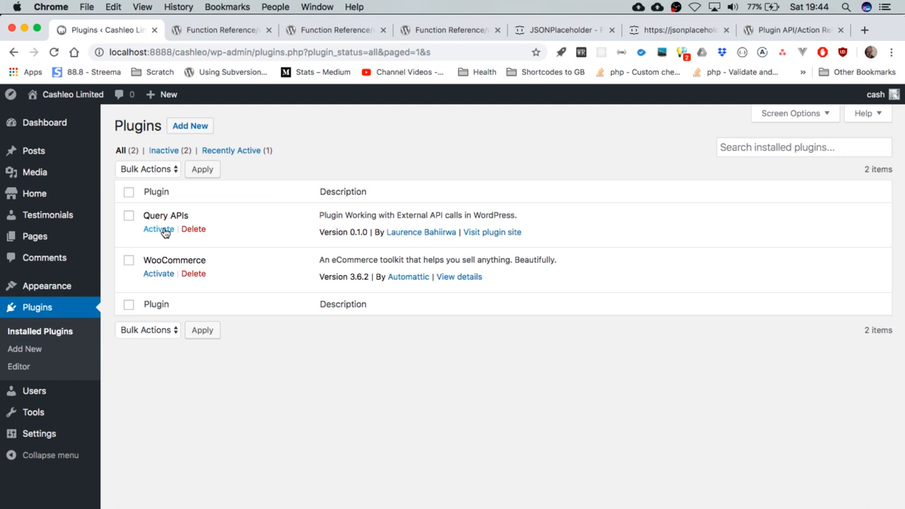
mouse_move(425, 231)
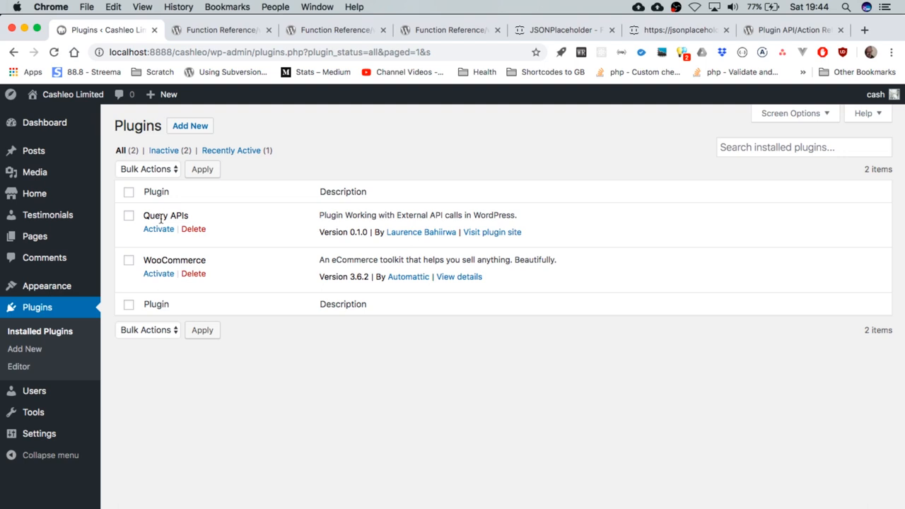
Step: Activate the Query APIs plugin on the Plugins page
left_click(159, 228)
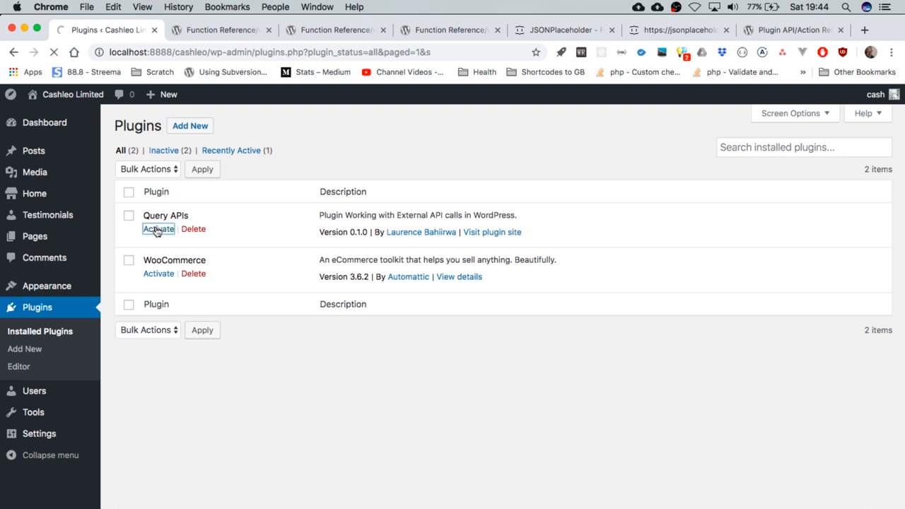
left_click(159, 229)
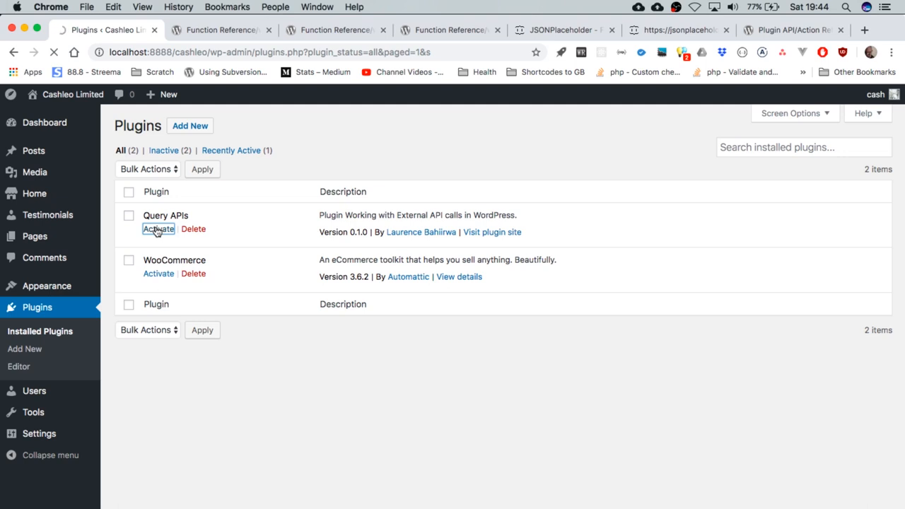
left_click(158, 229)
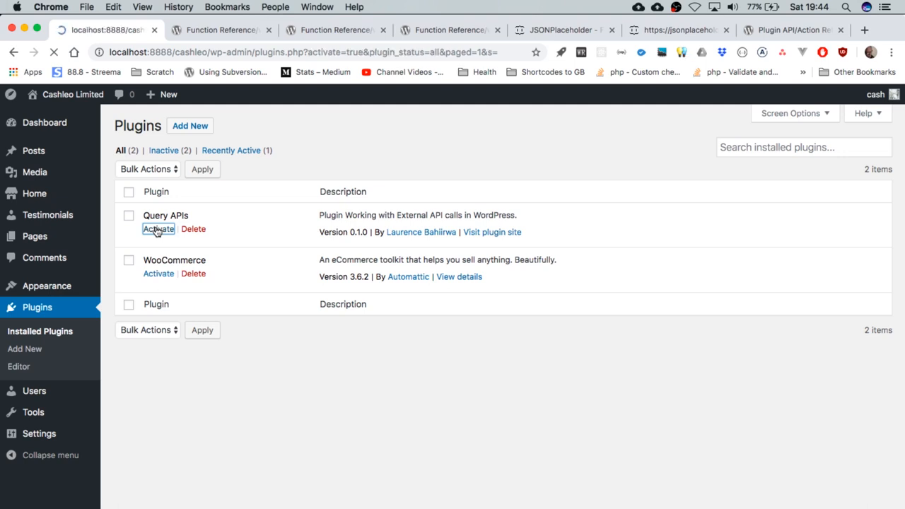
left_click(159, 228)
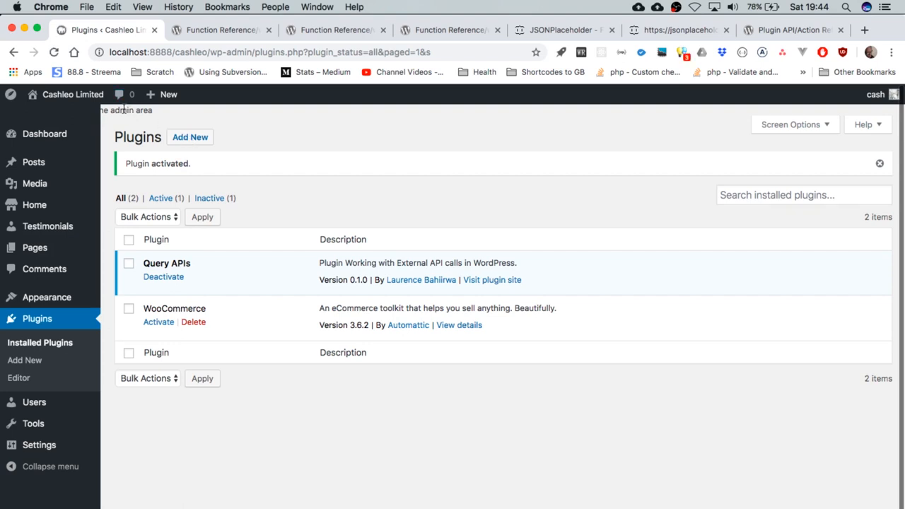
Step: Inspect the echoed message in DevTools and dismiss the Chrome 74 highlights panel
right_click(124, 113)
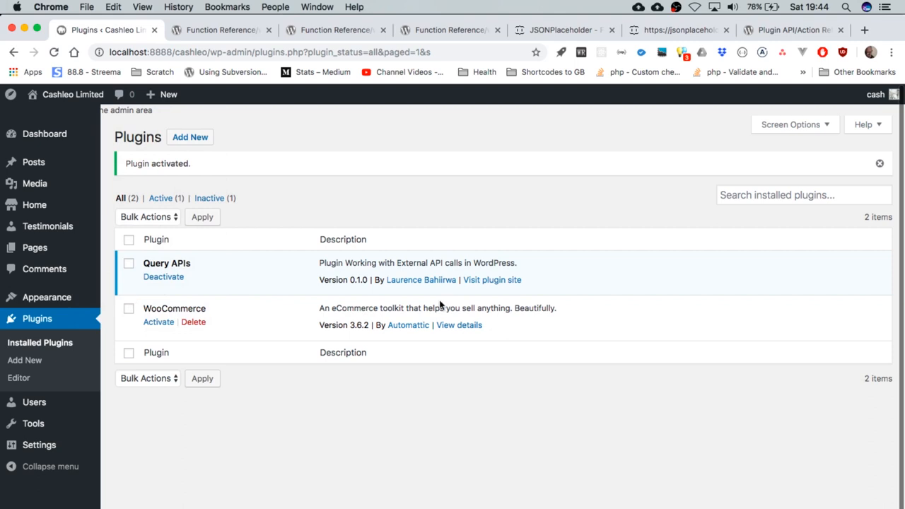
mouse_move(704, 425)
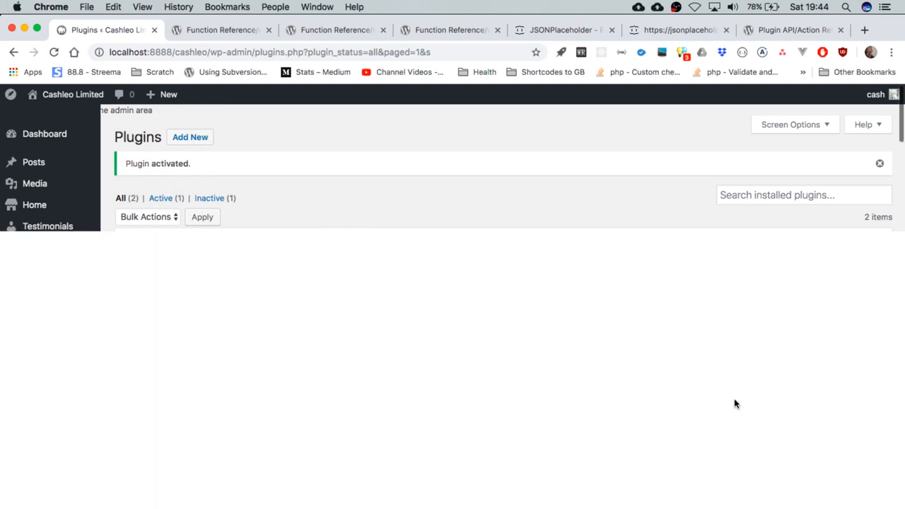
key("F12")
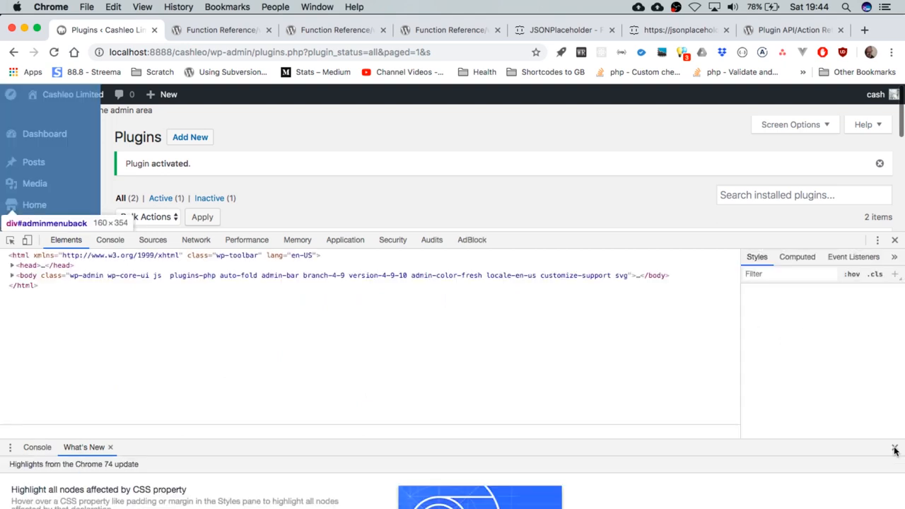
left_click(894, 447)
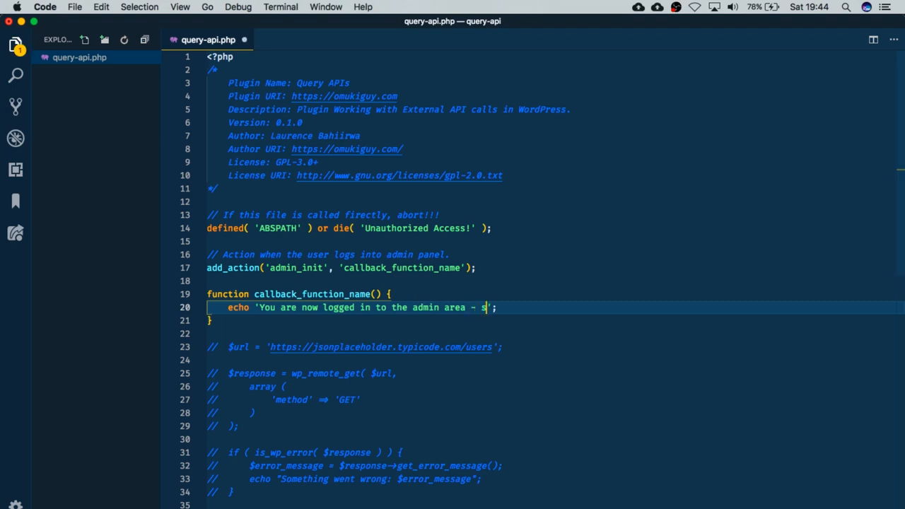
Step: Append 'silly to show that this is true' to the message and reload Plugins
type("illy to")
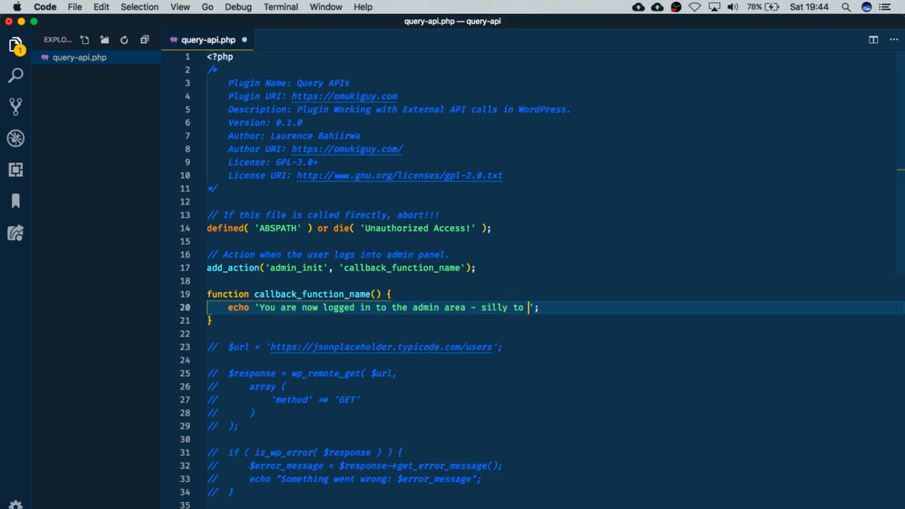
type("show that thi")
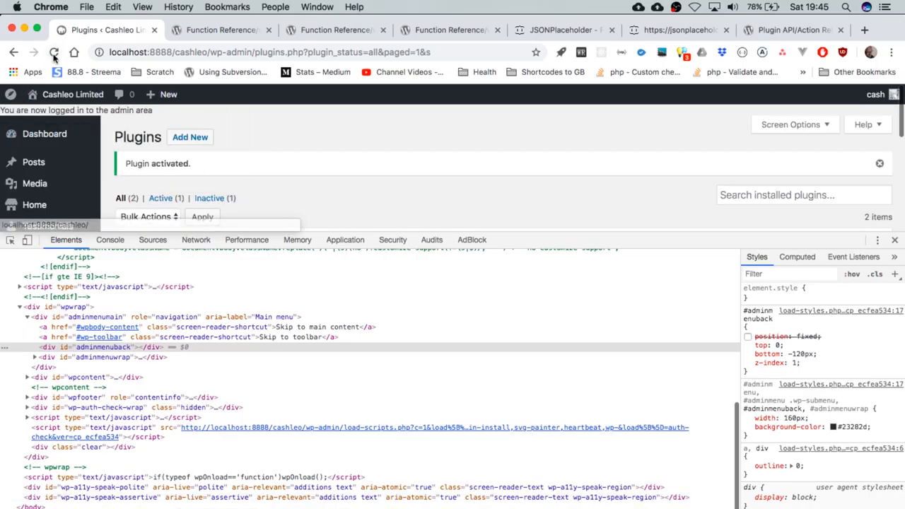
left_click(54, 52)
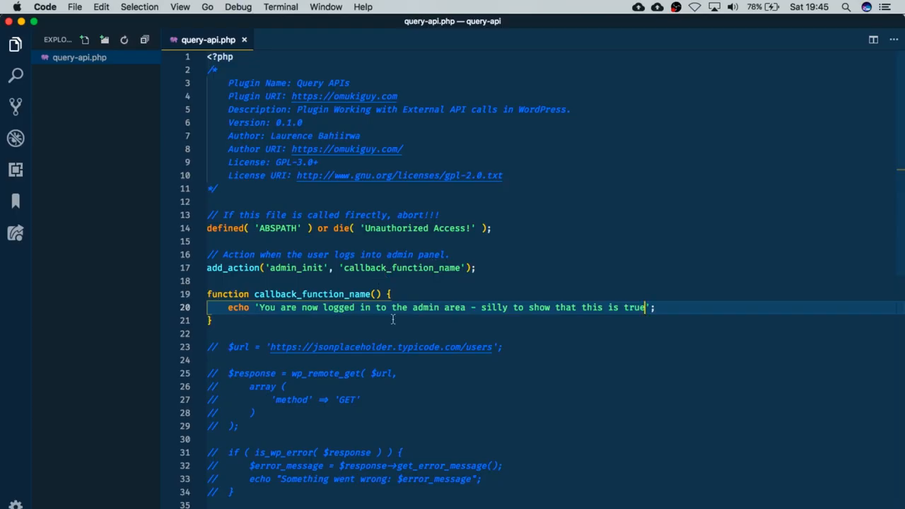
mouse_move(437, 311)
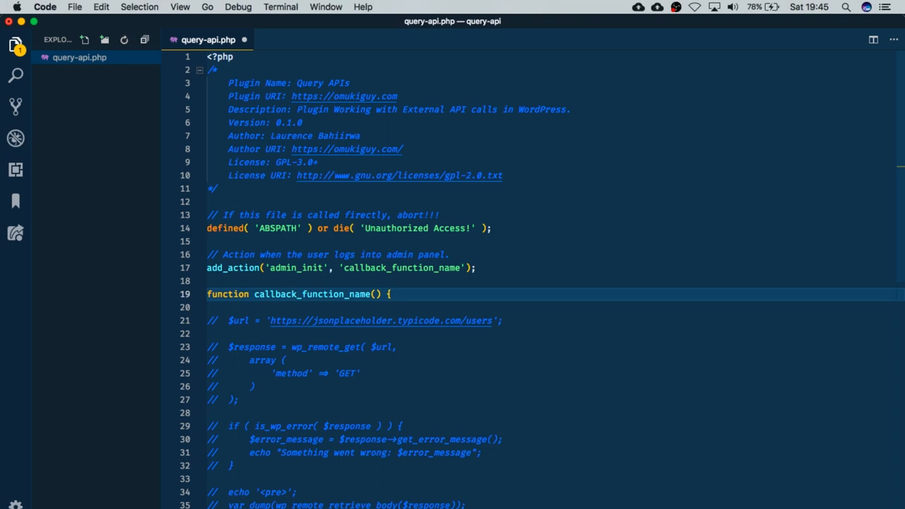
Step: Scroll down through the commented-out API request code in query-api.php
scroll("down", 3)
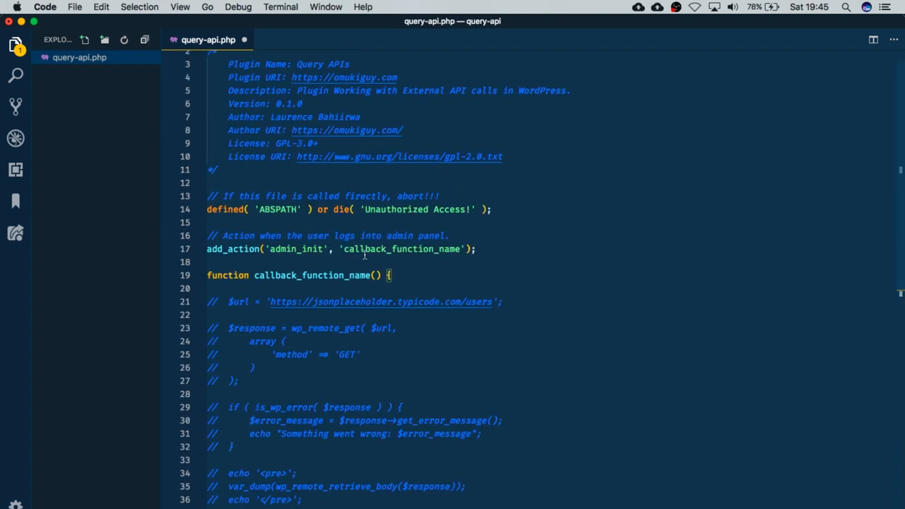
scroll("down", 3)
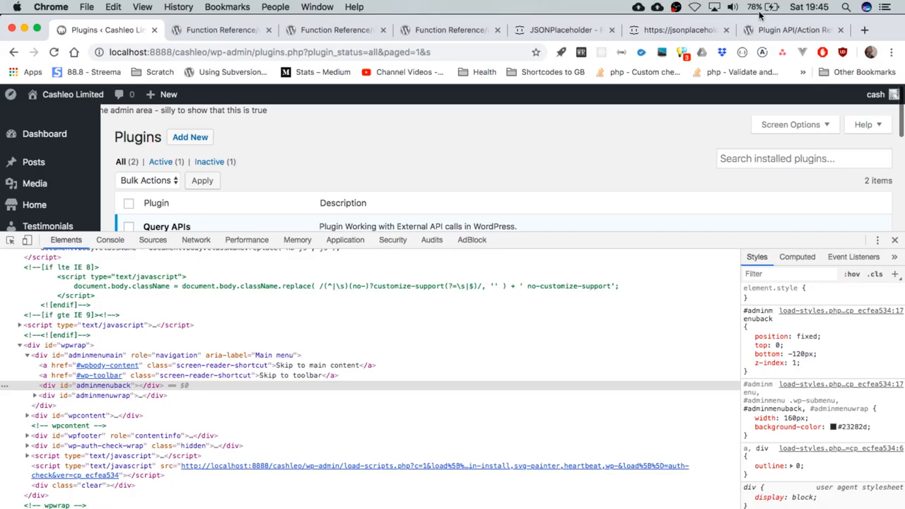
Step: Show the jsonplaceholder.typicode.com/users JSON tab and highlight its URL for copying
left_click(678, 30)
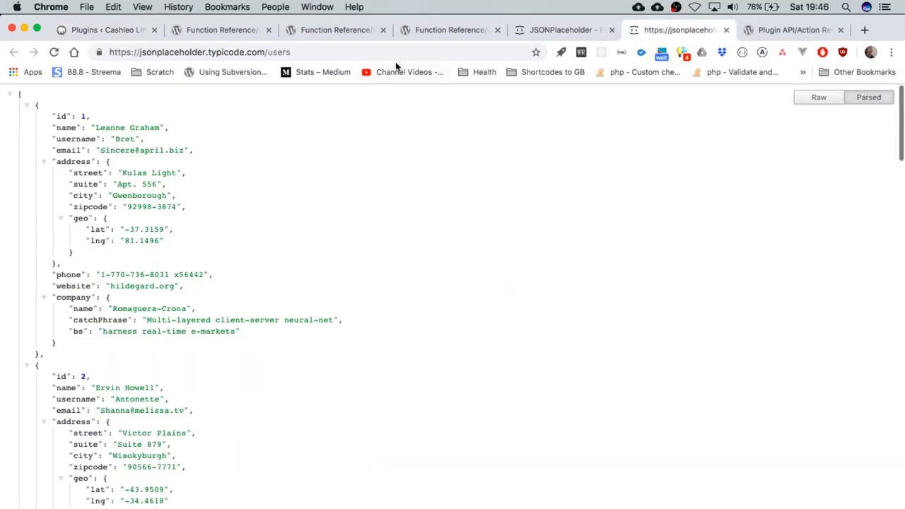
left_click(200, 52)
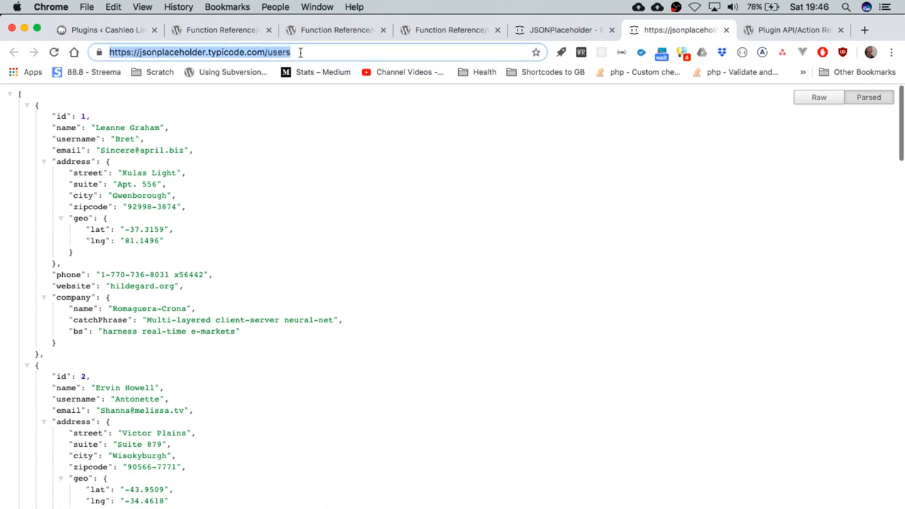
mouse_move(300, 51)
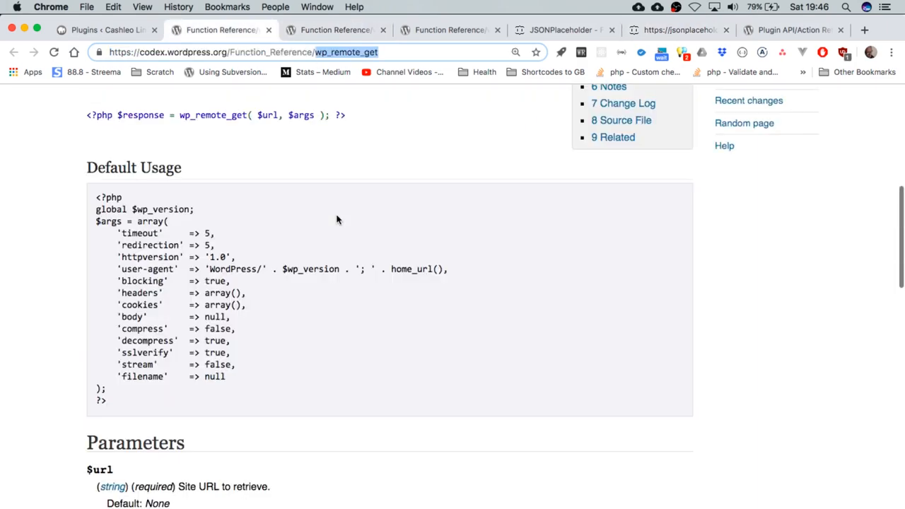
Step: Scroll the wp_remote_get reference down to its return values and examples
scroll("down", 3)
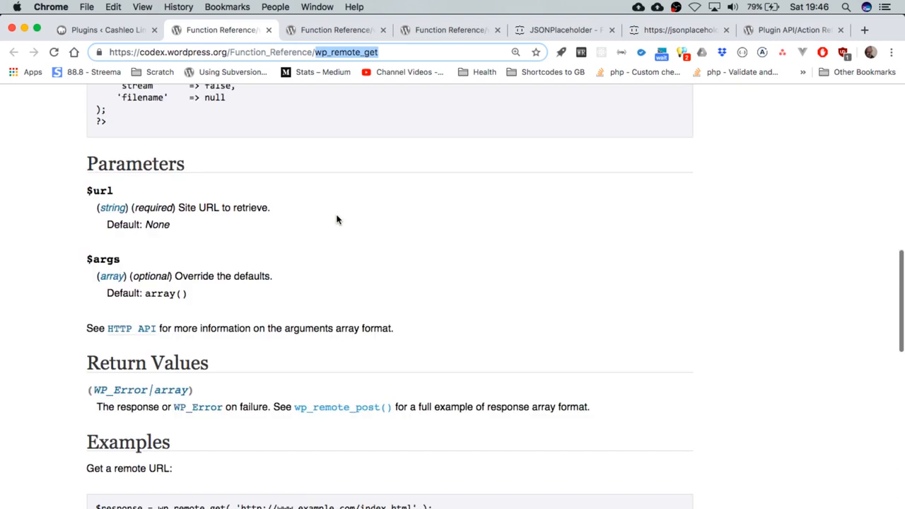
scroll("down", 3)
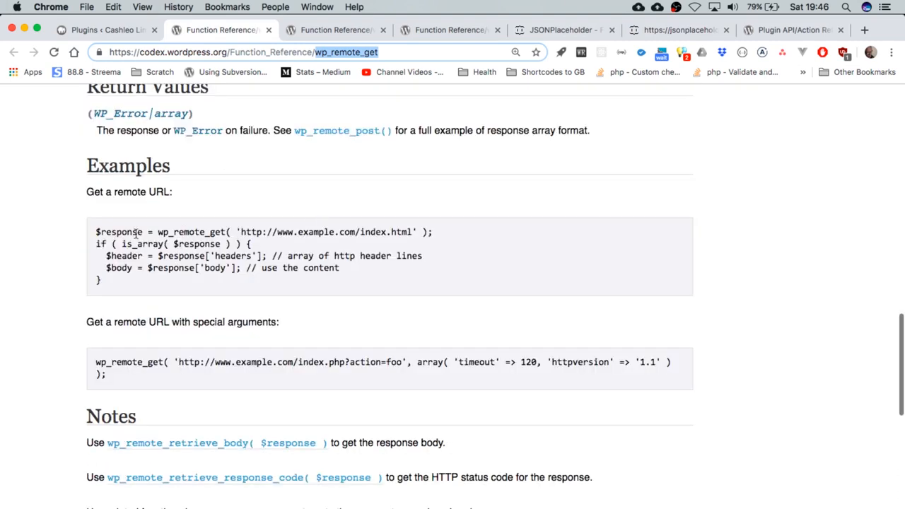
mouse_move(240, 232)
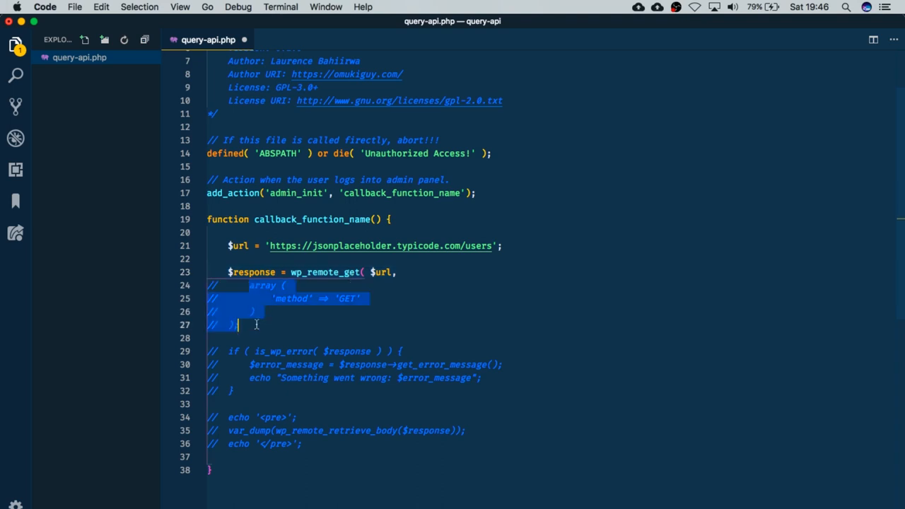
Step: Uncomment the wp_remote_get request lines and begin a '$arguments =' variable
key("cmd+/")
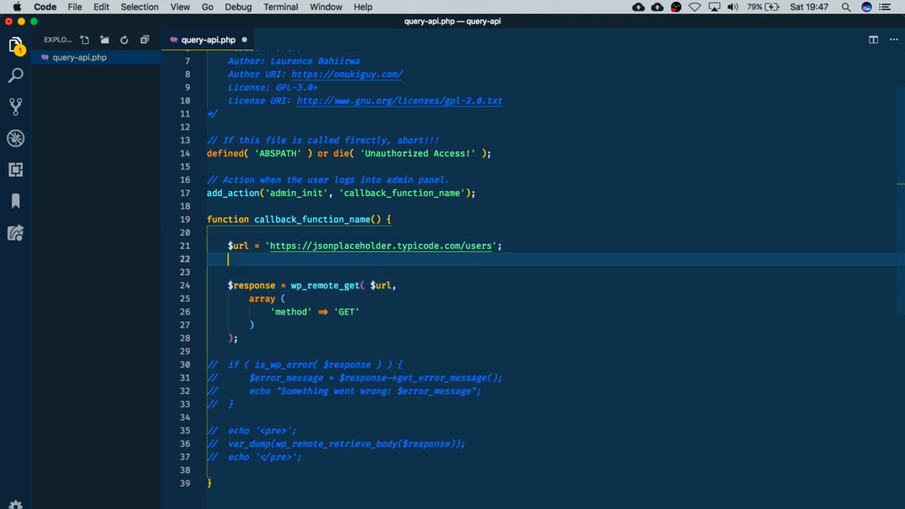
type("$args")
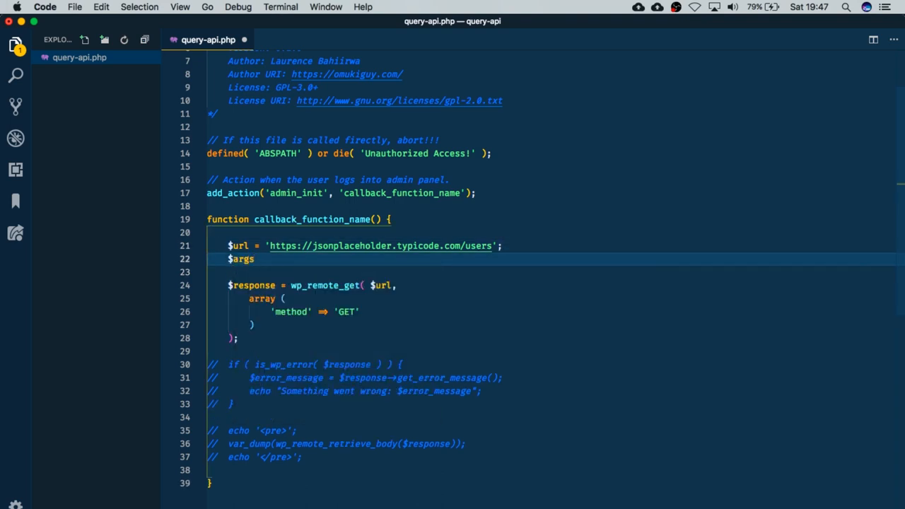
type("u")
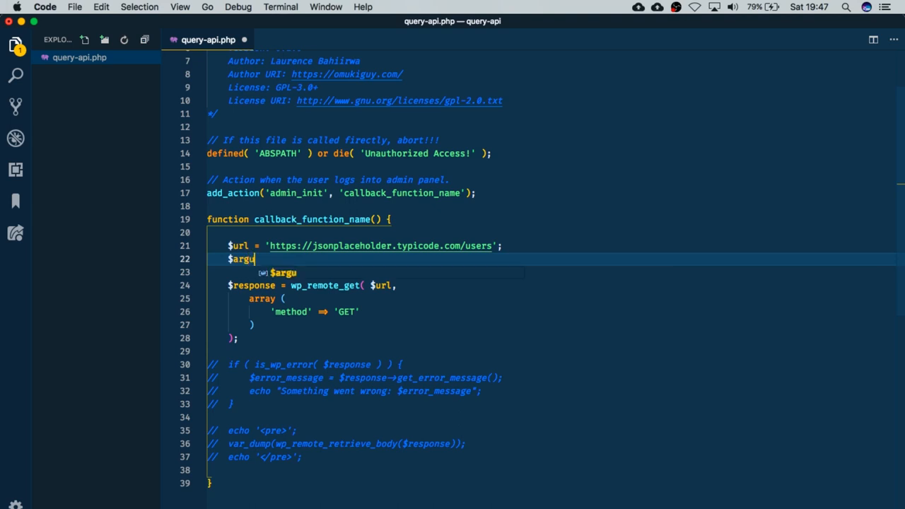
type("ments =")
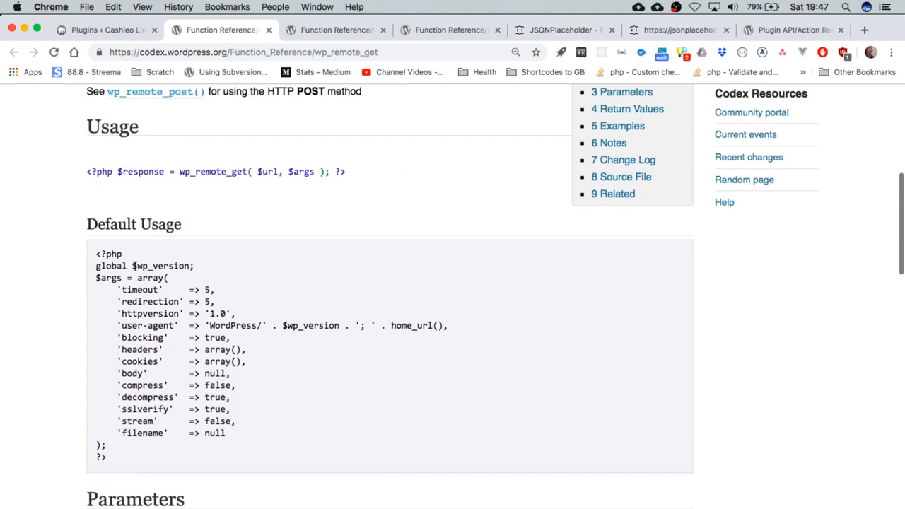
mouse_move(153, 386)
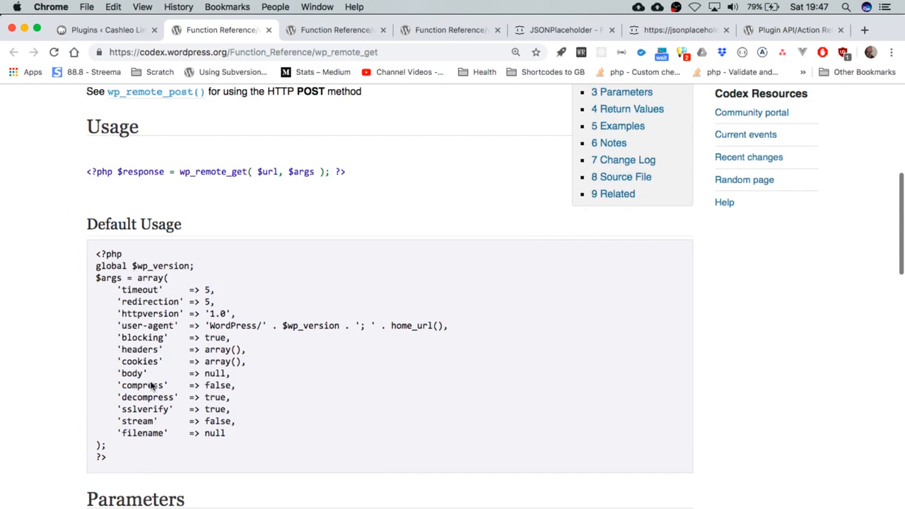
mouse_move(182, 456)
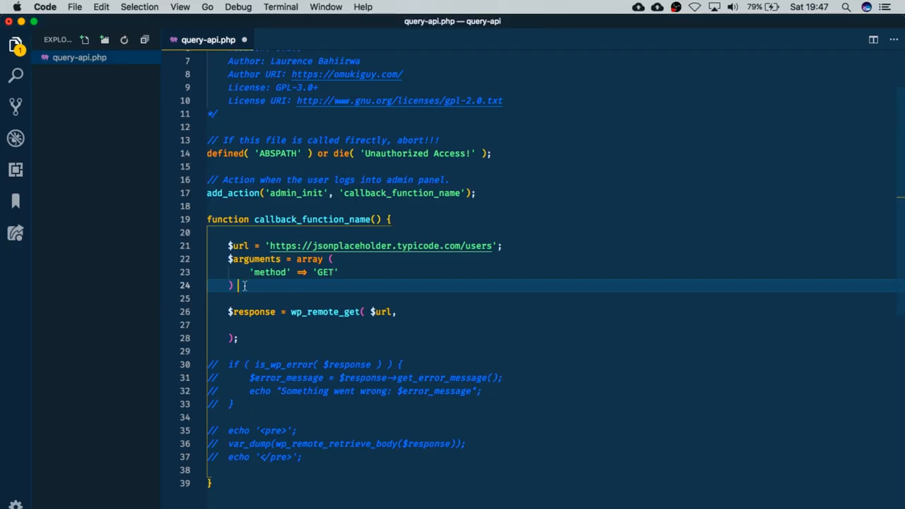
Step: Close the $arguments array with method GET and add $arguments to wp_remote_get
type(";")
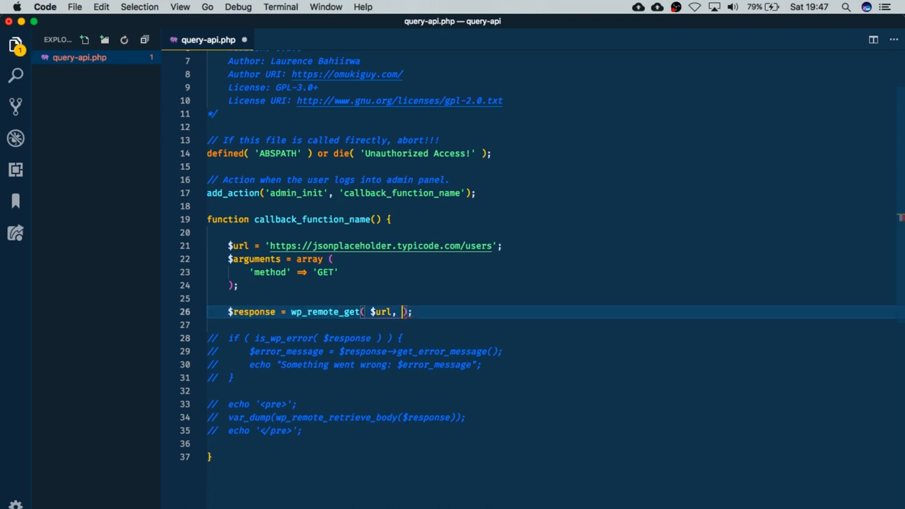
type("$arguments")
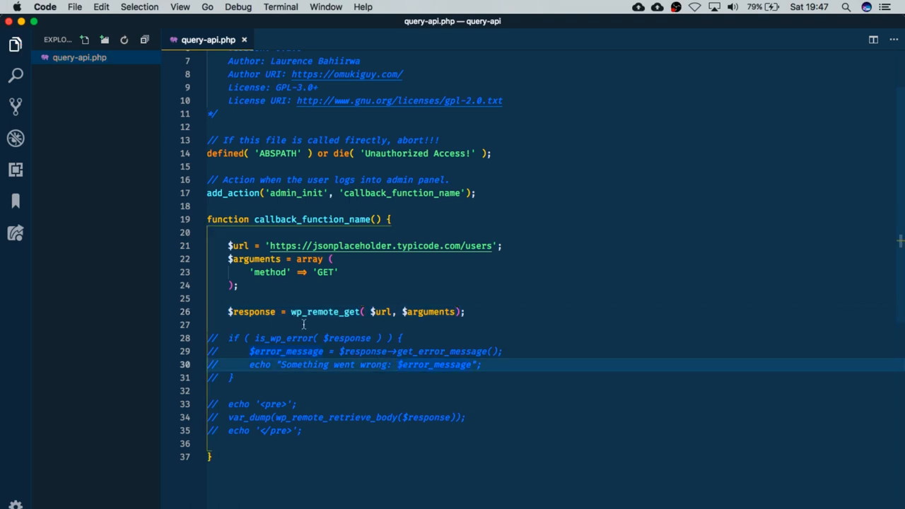
left_click(397, 364)
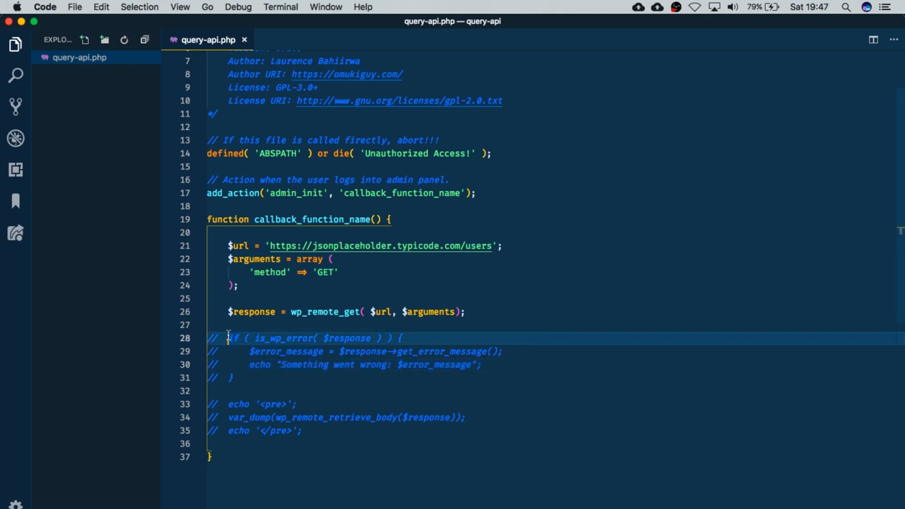
Step: Uncomment the if (is_wp_error) block and select the is_wp_error function name
left_click_drag(227, 338, 236, 376)
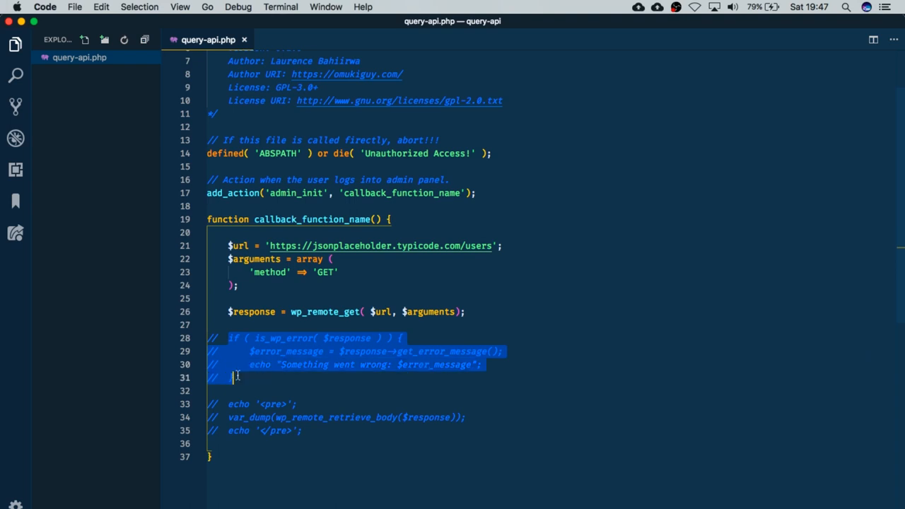
key("cmd+/")
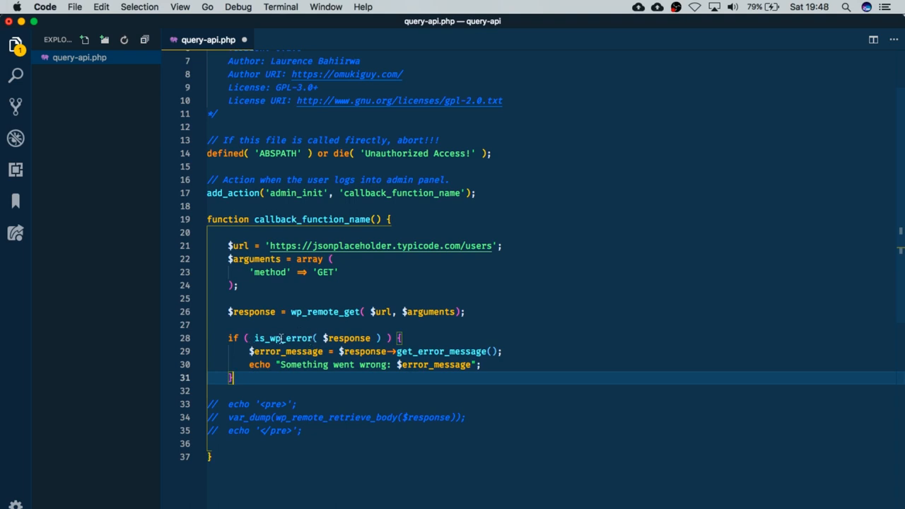
double_click(281, 338)
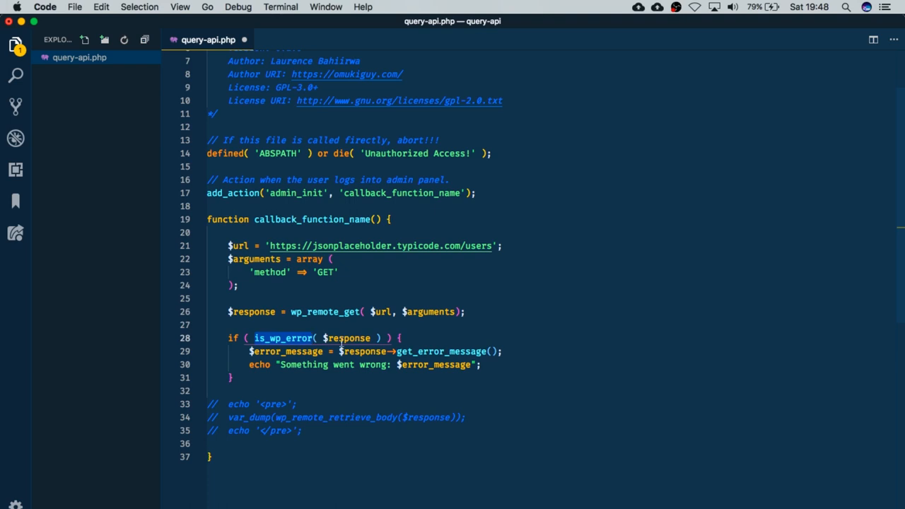
mouse_move(252, 312)
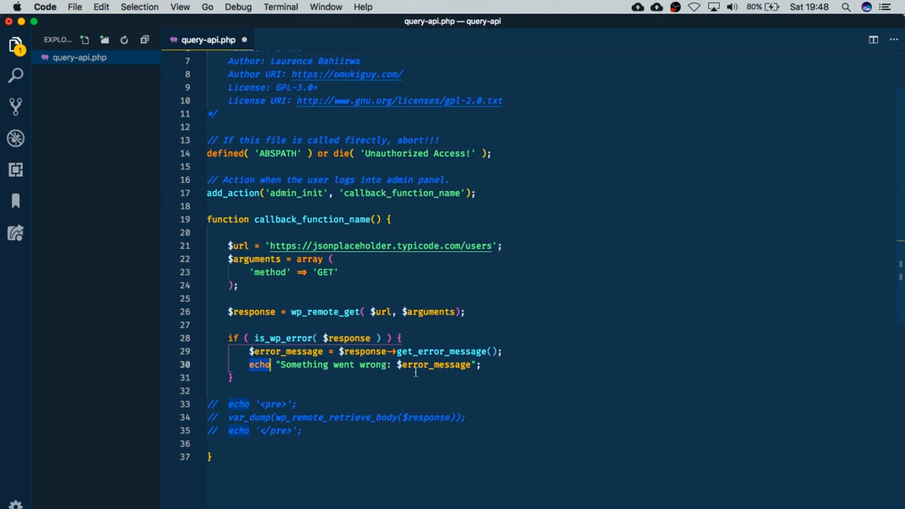
mouse_move(265, 402)
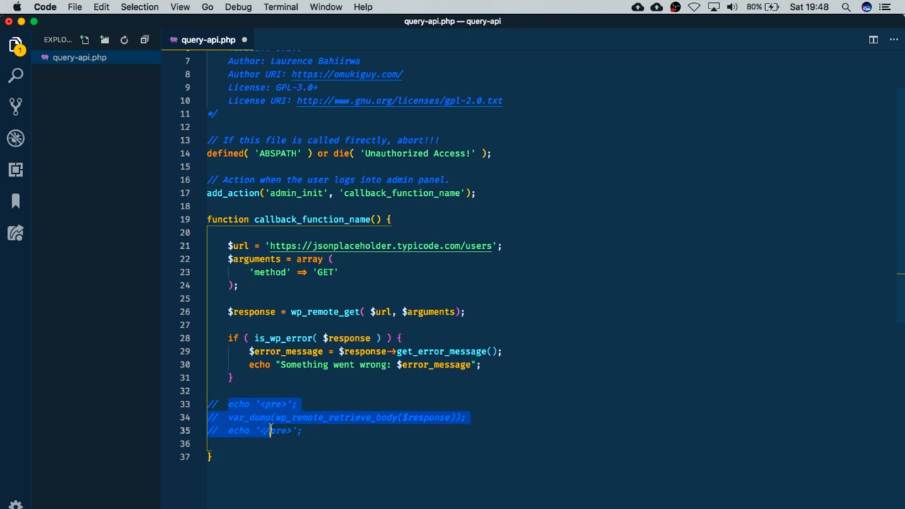
Step: Uncomment the echo pre and var_dump(wp_remote_retrieve_body($response)) lines
key("cmd+/")
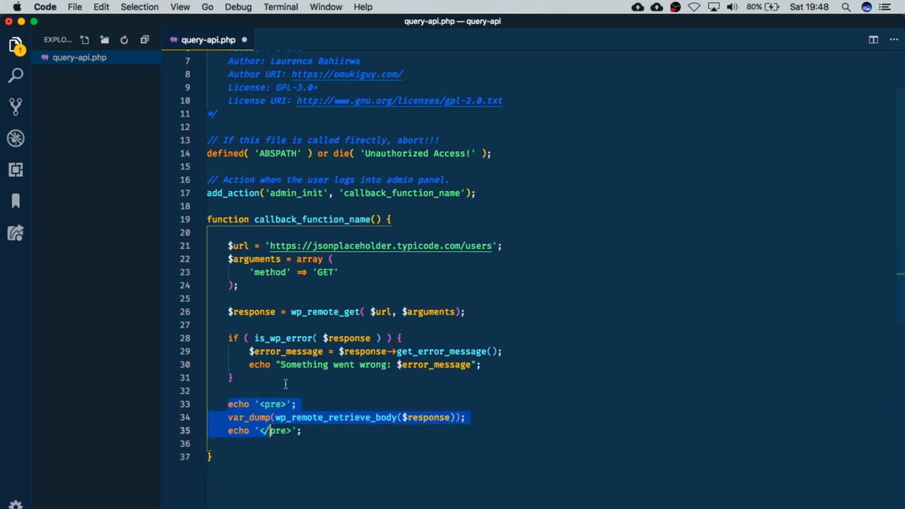
left_click(287, 404)
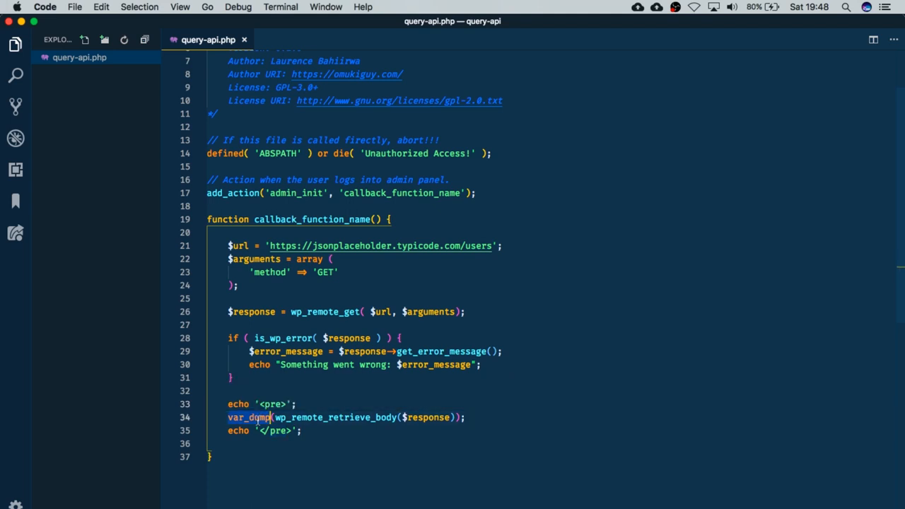
mouse_move(421, 417)
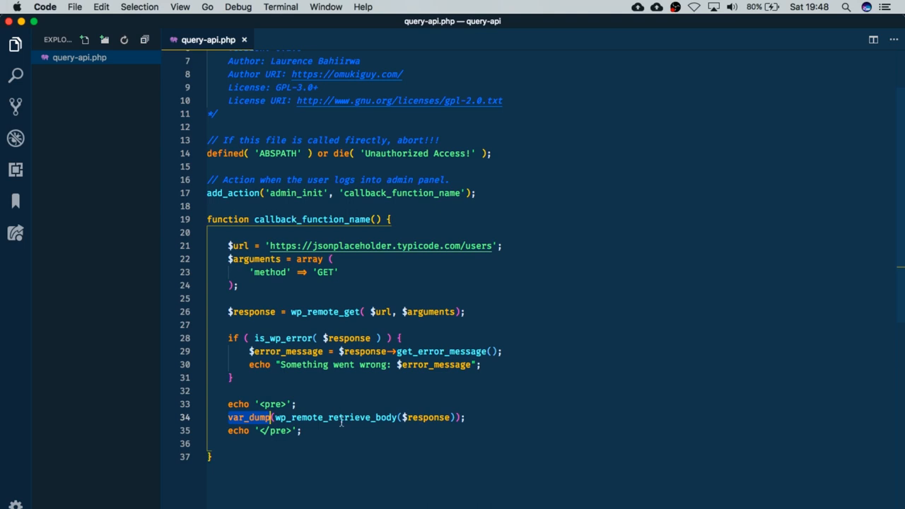
mouse_move(341, 417)
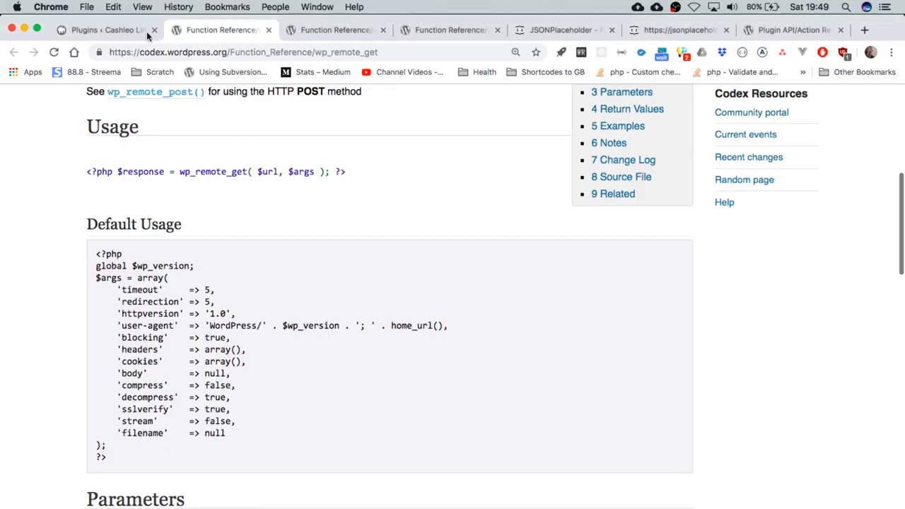
Step: Reload the Plugins admin page to dump users data, then view the /users JSON
left_click(106, 29)
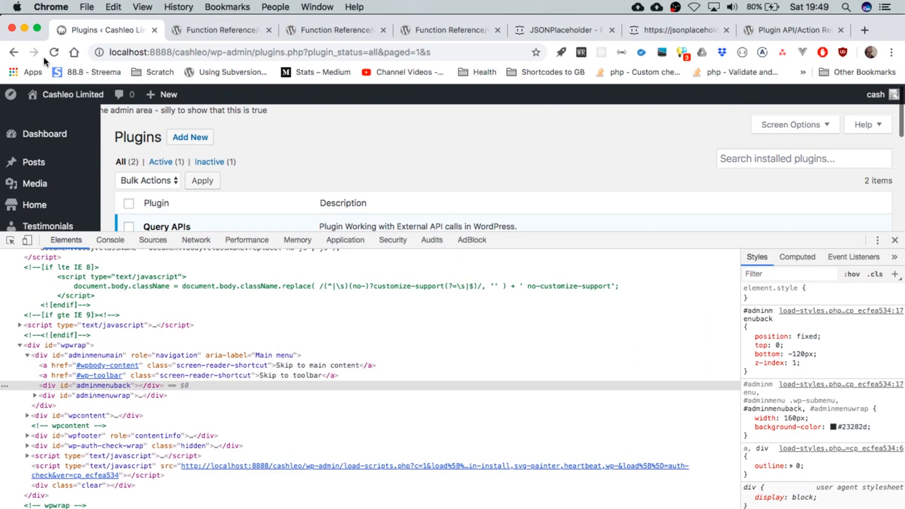
mouse_move(55, 53)
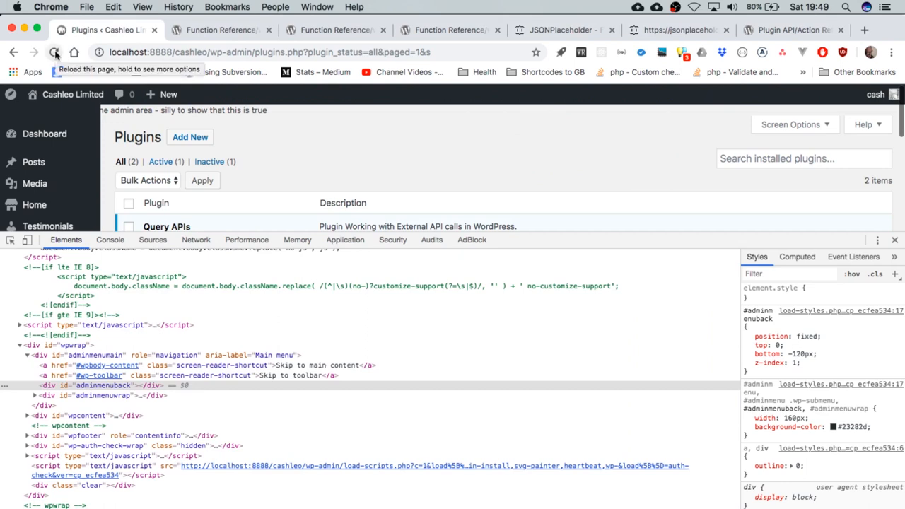
left_click(55, 52)
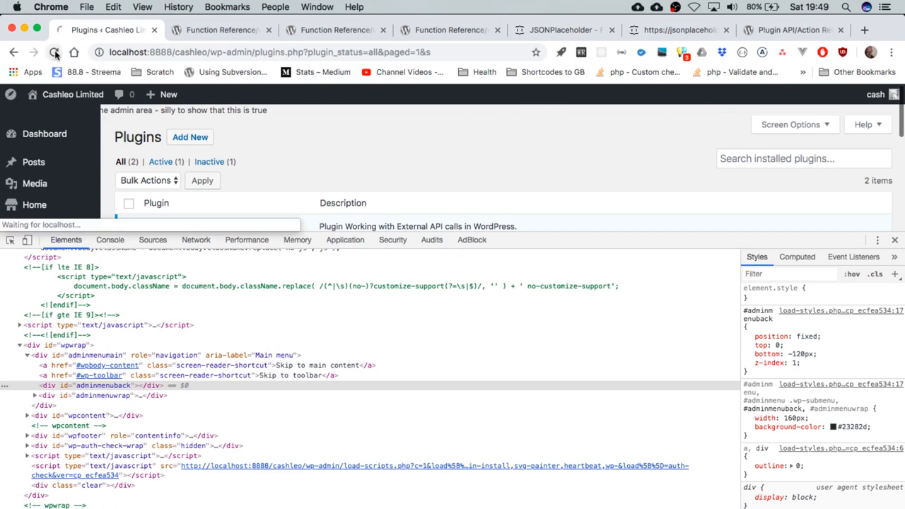
left_click(55, 52)
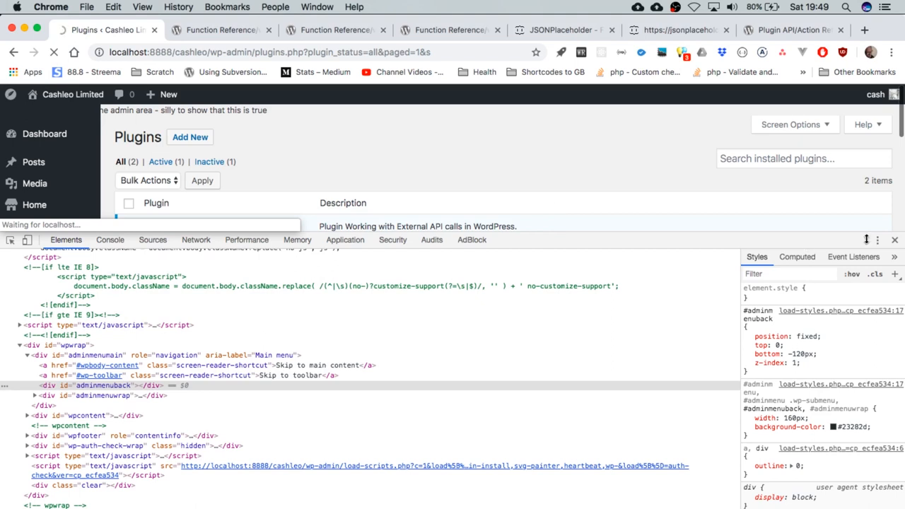
left_click(893, 239)
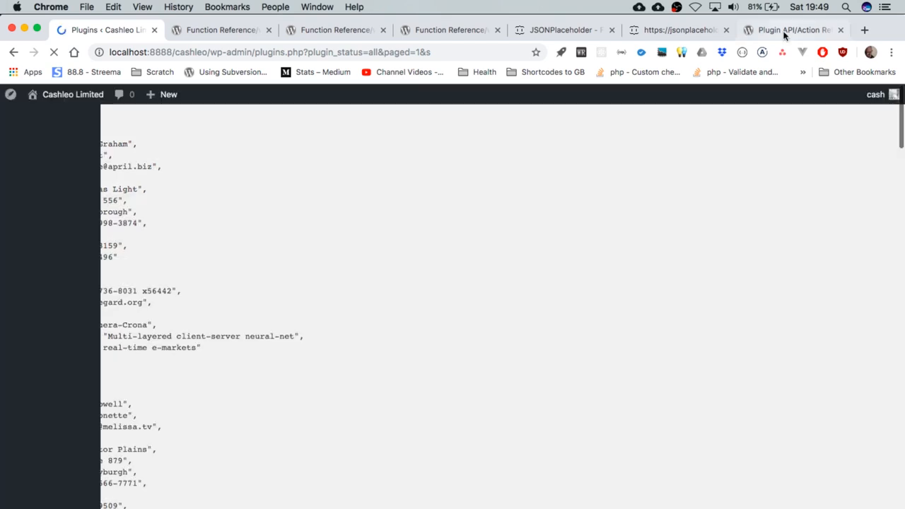
left_click(679, 30)
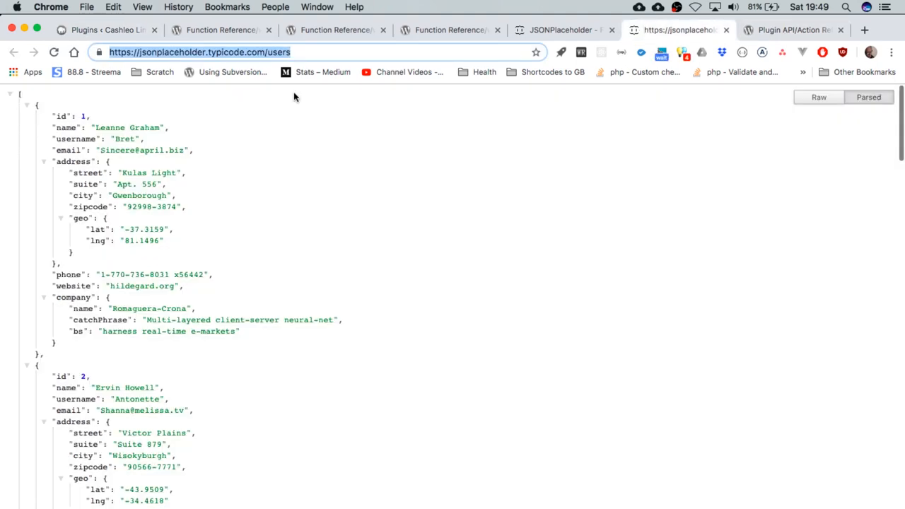
Step: Return to the Plugins page and inspect its admin menu background element in DevTools
left_click(106, 30)
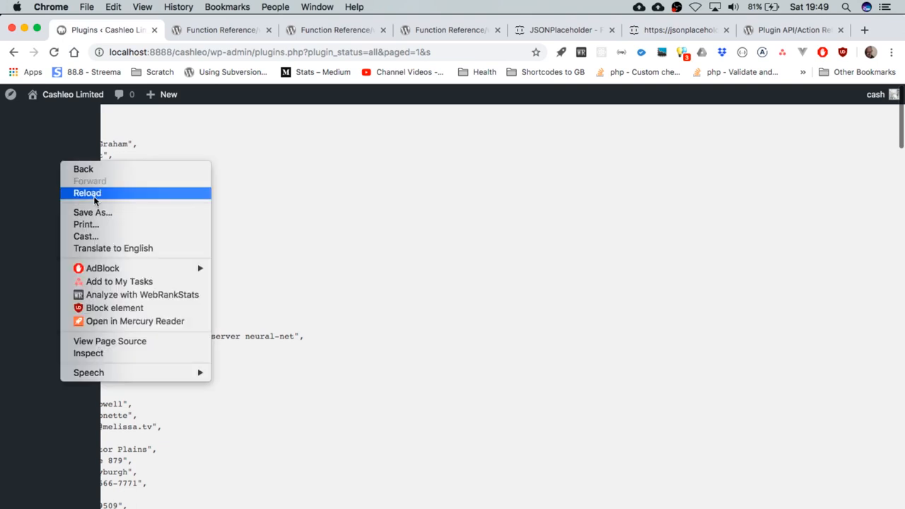
mouse_move(87, 353)
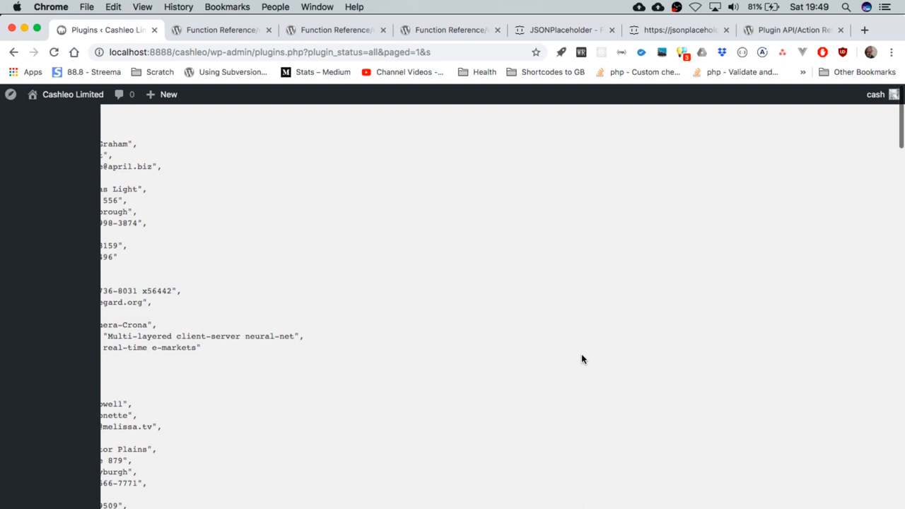
mouse_move(775, 477)
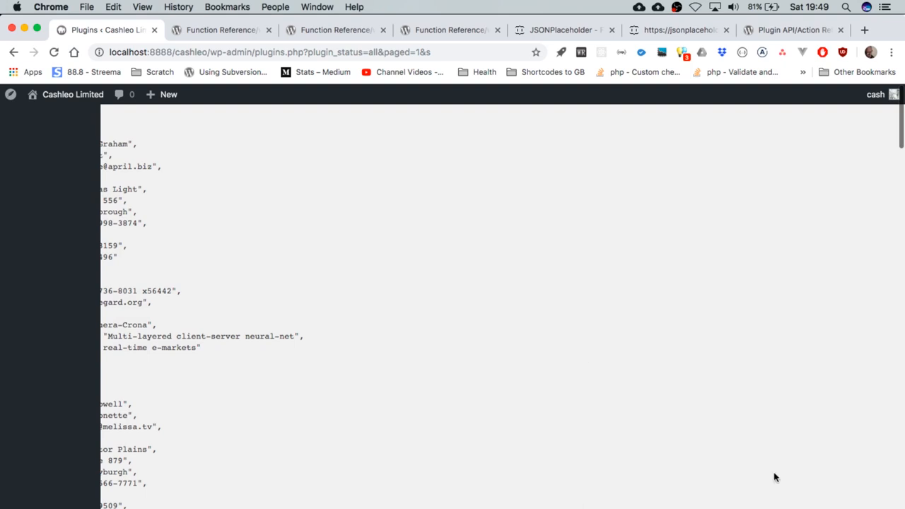
mouse_move(802, 487)
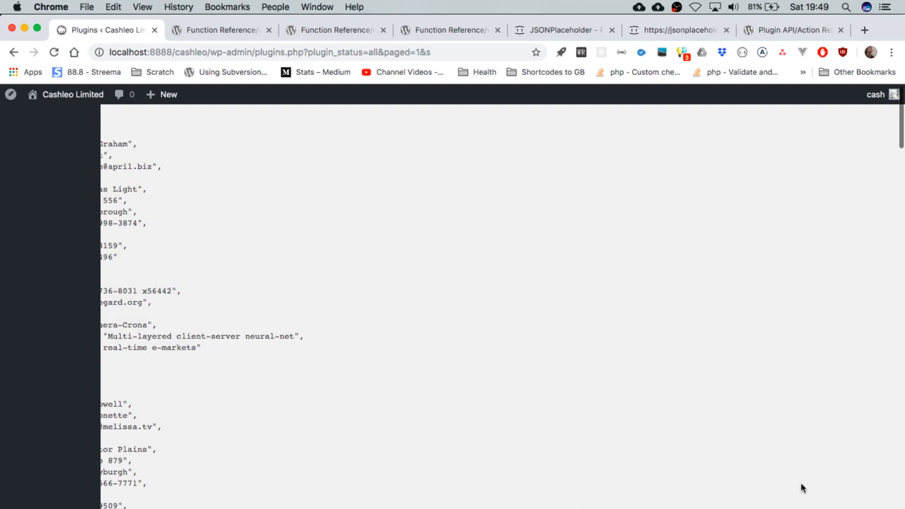
key("F12")
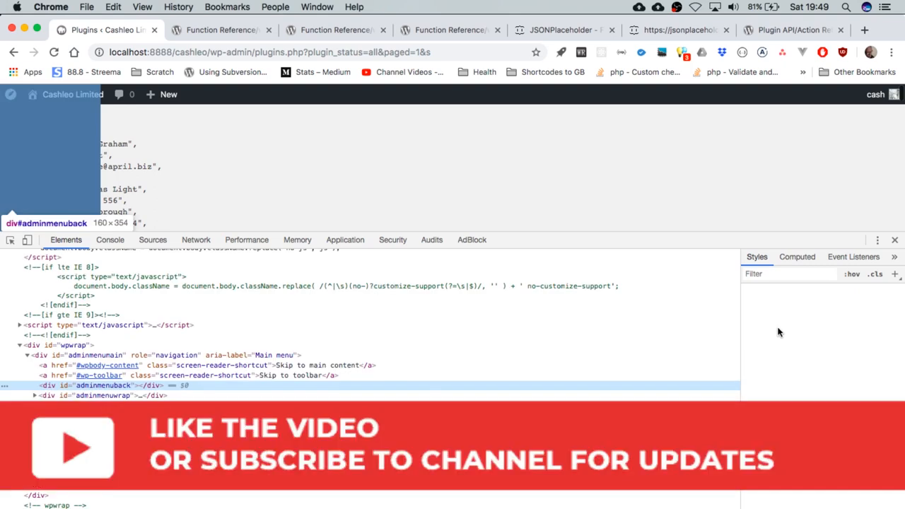
left_click(102, 385)
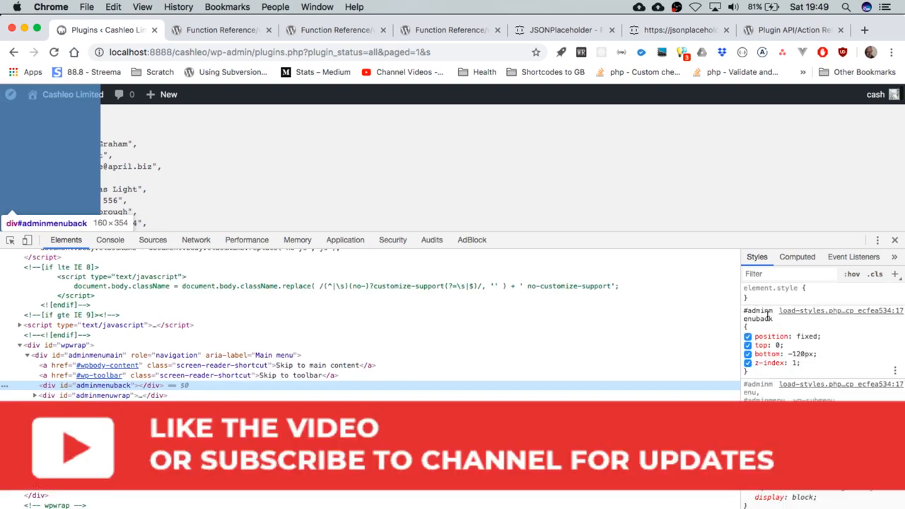